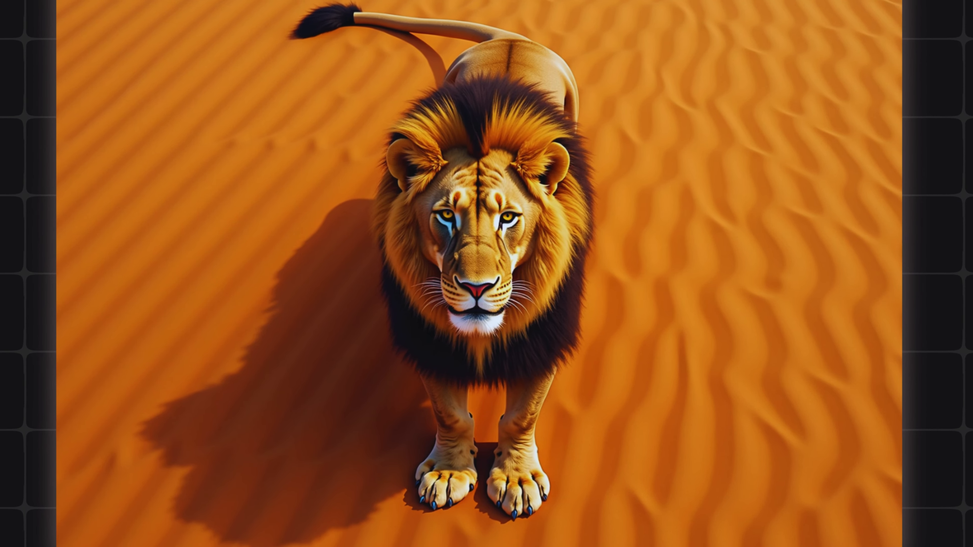
Add an Image Generator block to the untitled glif from the Add Block dialog
left_click(242, 11)
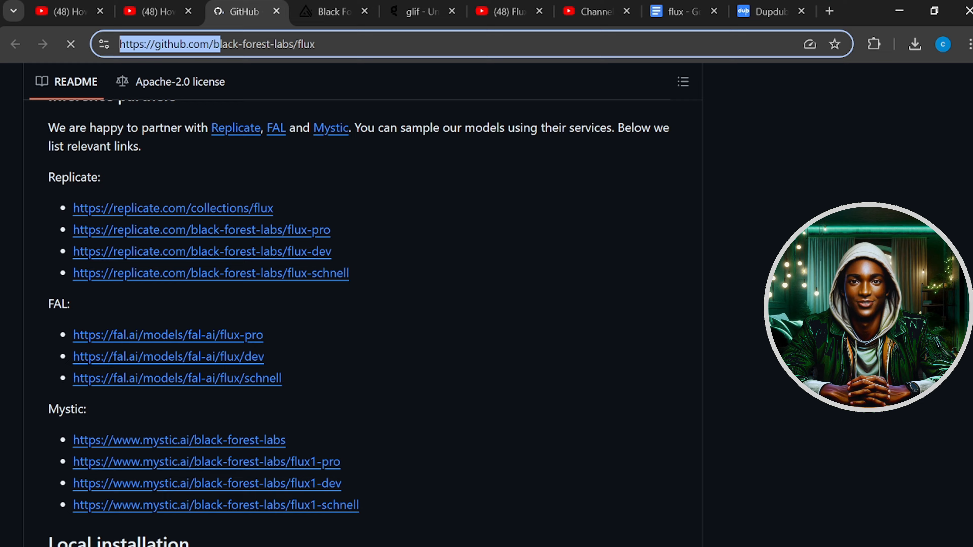
scroll("down", 3)
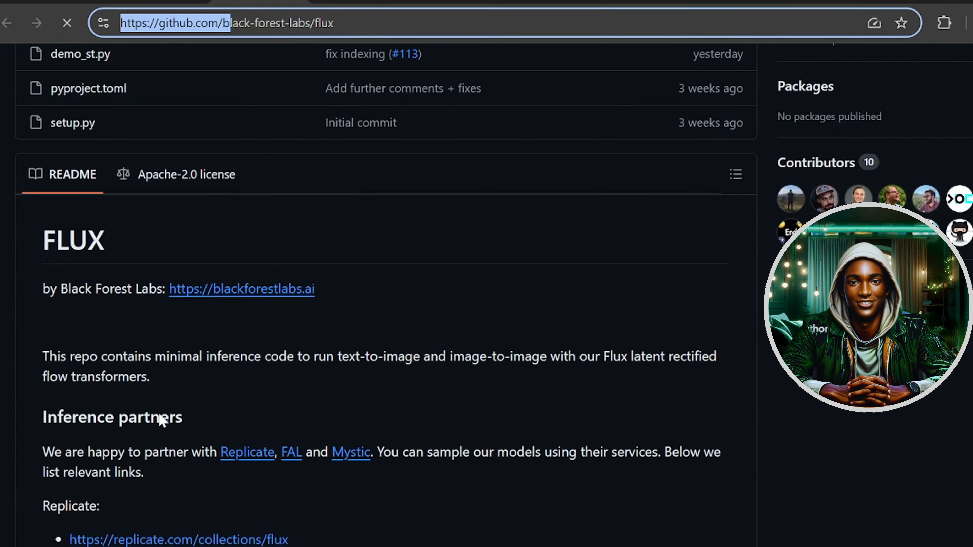
scroll("down", 3)
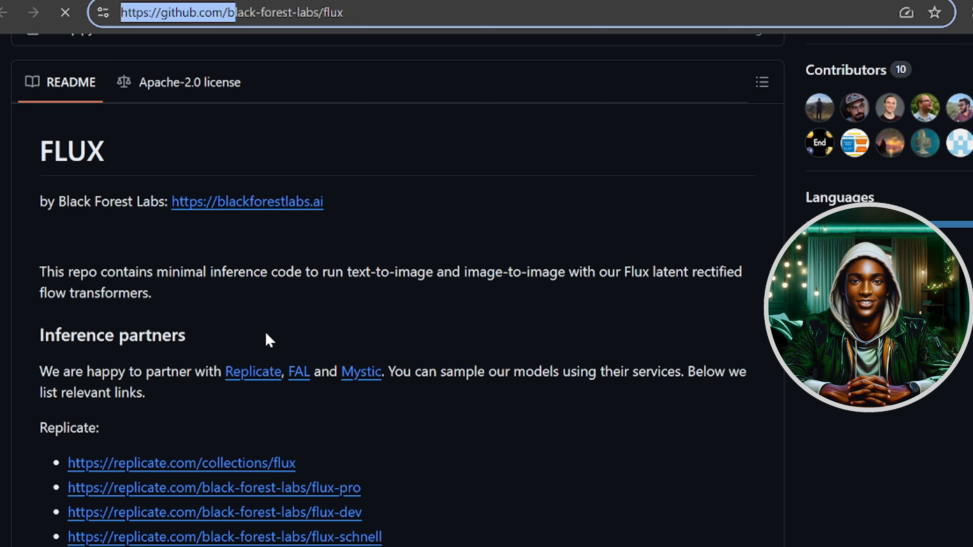
scroll("down", 3)
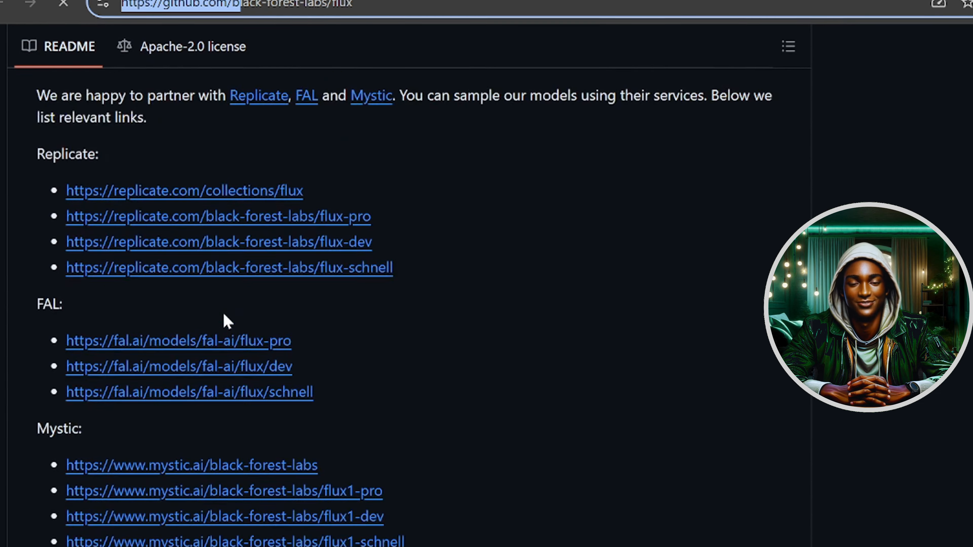
scroll("up", 3)
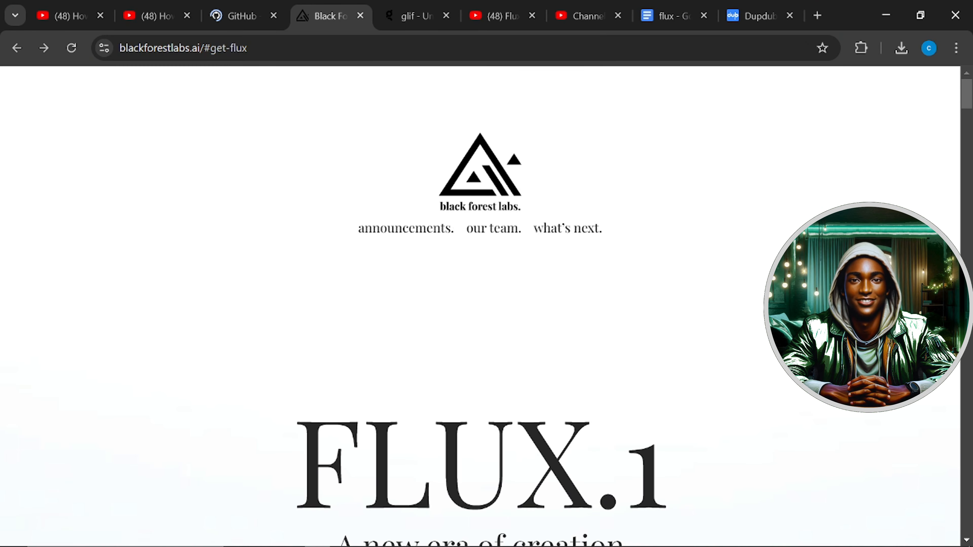
left_click(183, 48)
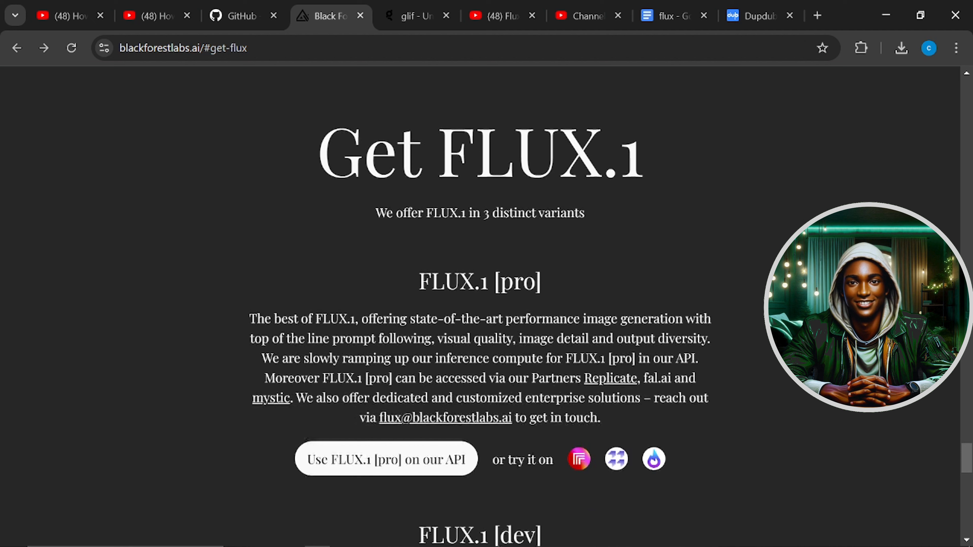
Enter a prompt describing a blue rabbit holding a placard in California
scroll("down", 3)
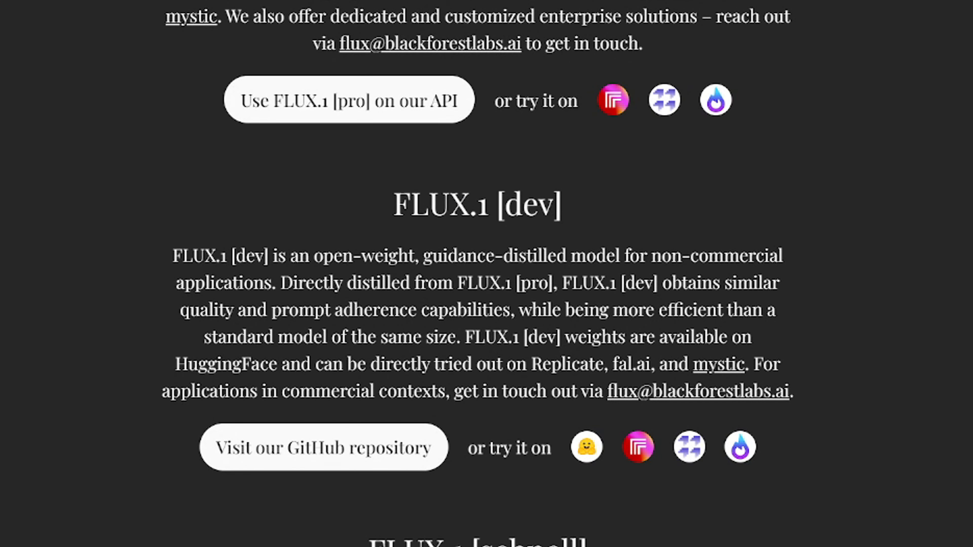
mouse_move(323, 304)
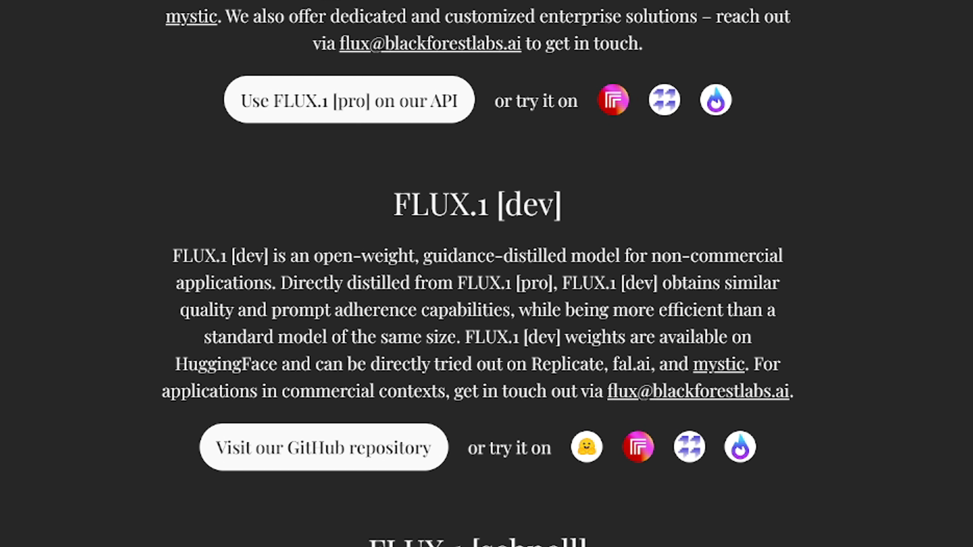
scroll("down", 3)
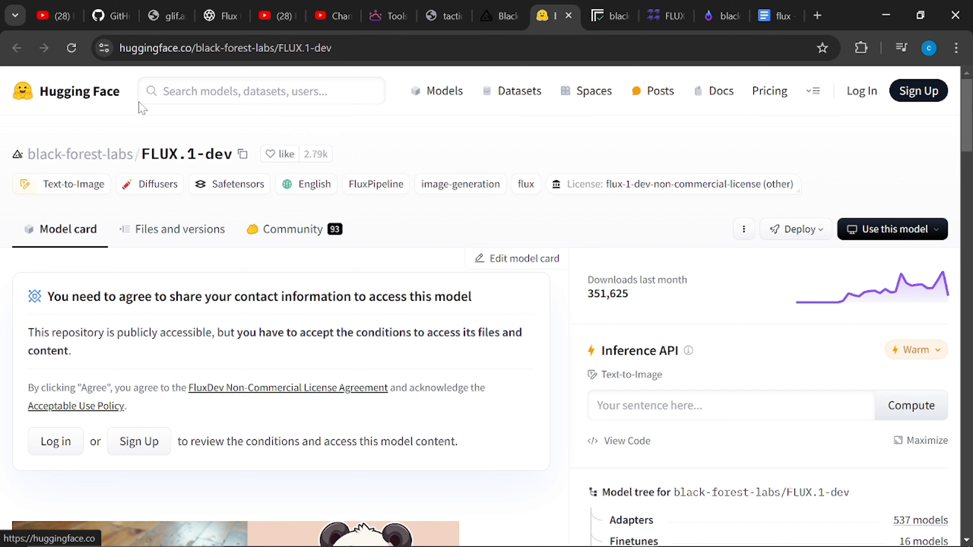
left_click(609, 15)
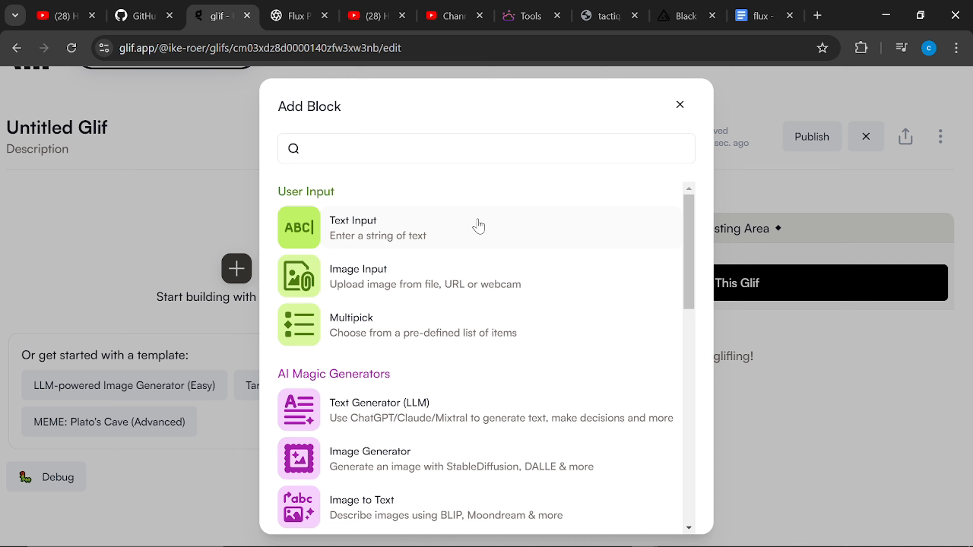
mouse_move(411, 459)
type("Generate the image of a blue rabbit holding a plack card written I love you all. he is walking along the street of califonia")
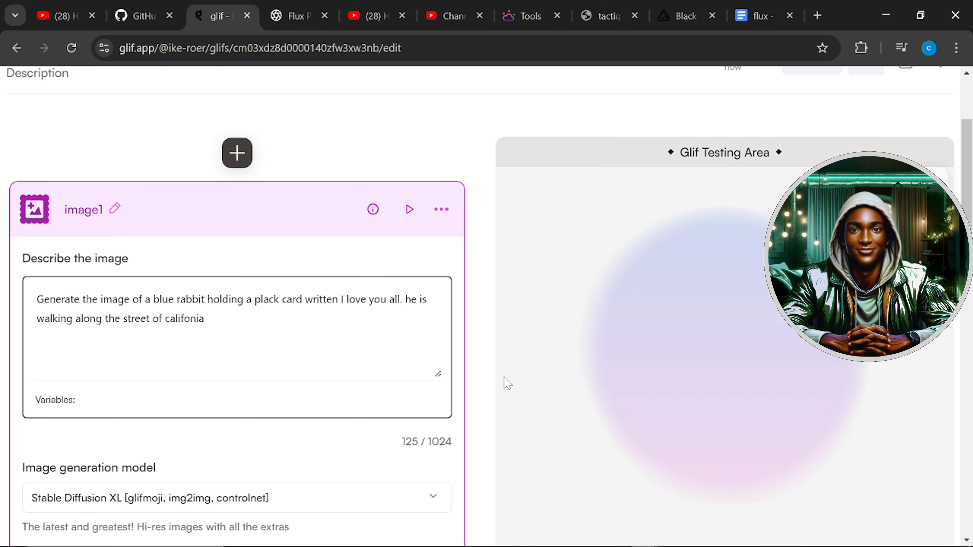
Change the prompt to a yellow rabbit with a "love is great" sign and run the glif
scroll("down", 3)
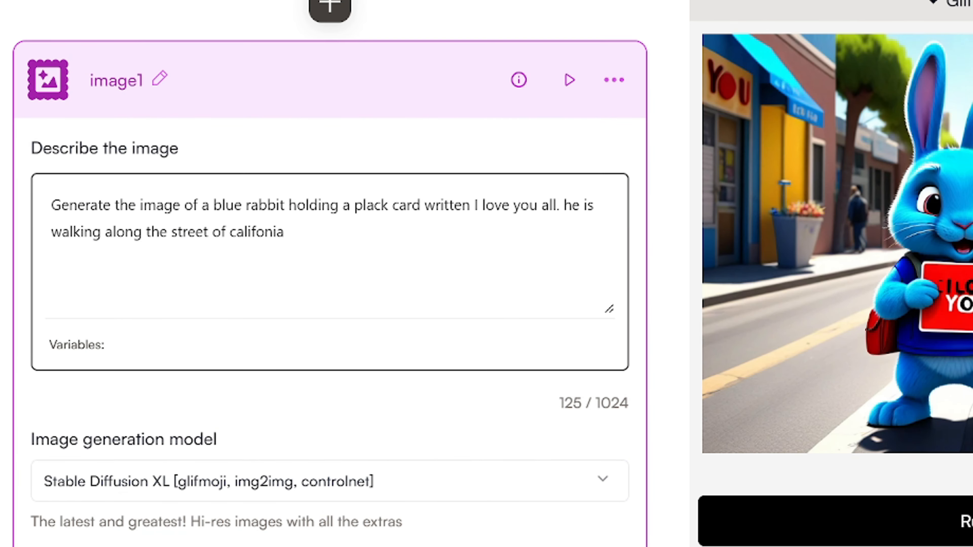
type("yellow")
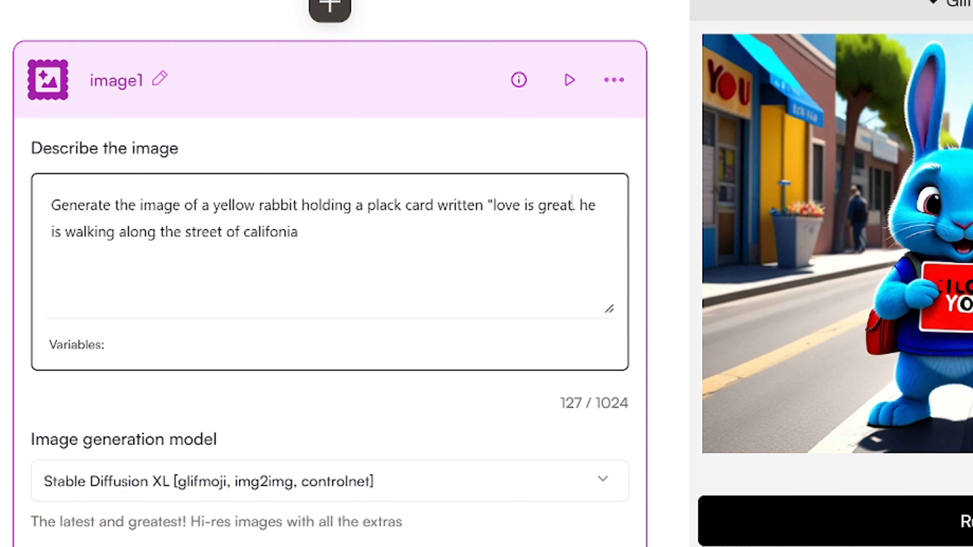
type("\"")
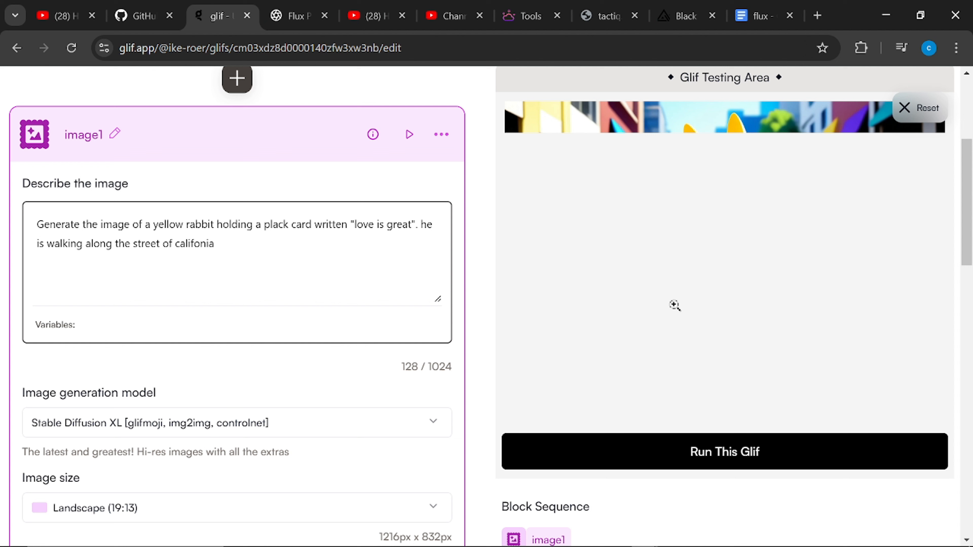
left_click(724, 451)
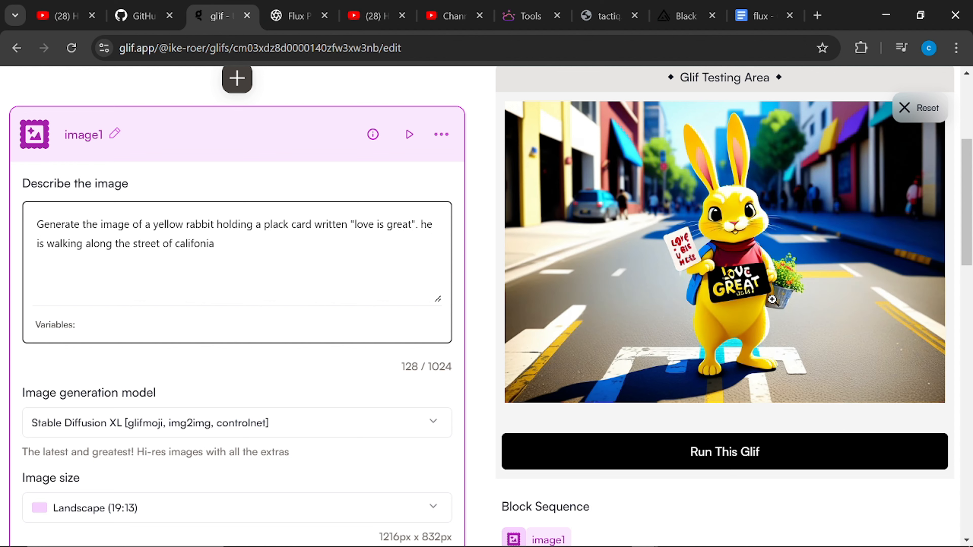
mouse_move(735, 314)
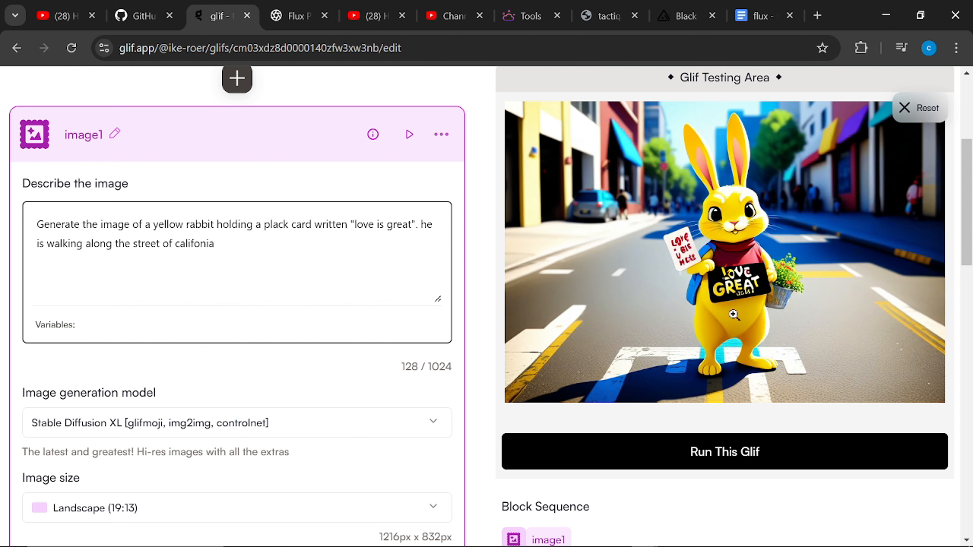
mouse_move(789, 225)
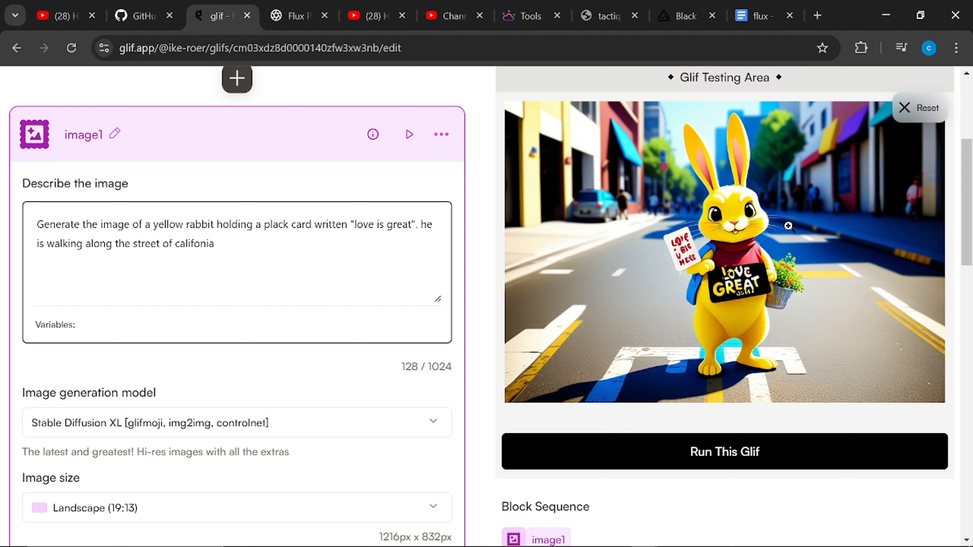
mouse_move(749, 289)
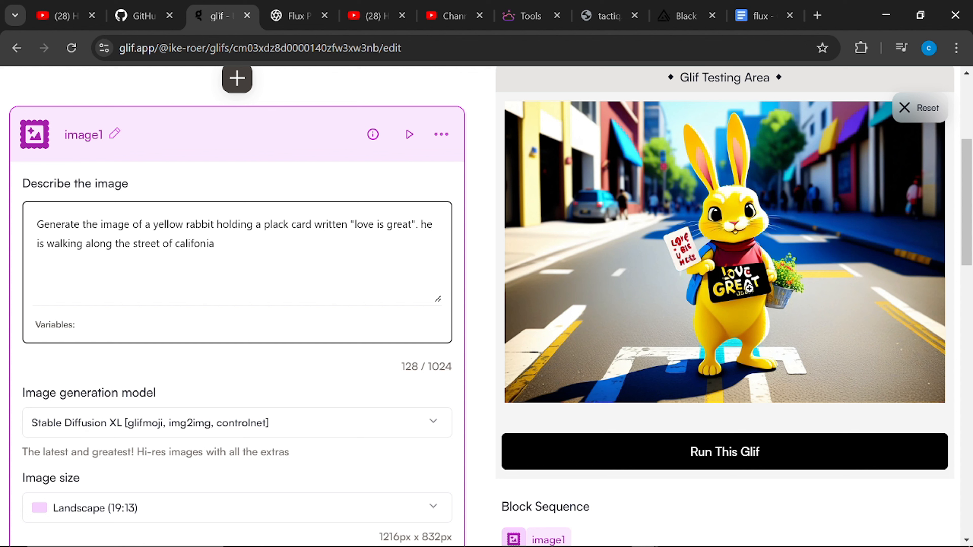
mouse_move(805, 227)
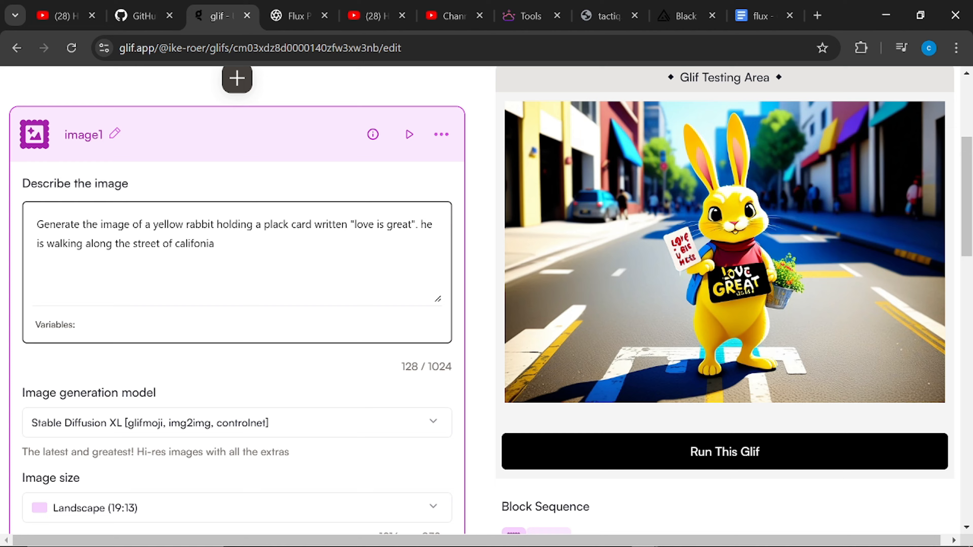
Choose a Flux image generation model and run the white cowboy bear prompt
scroll("down", 3)
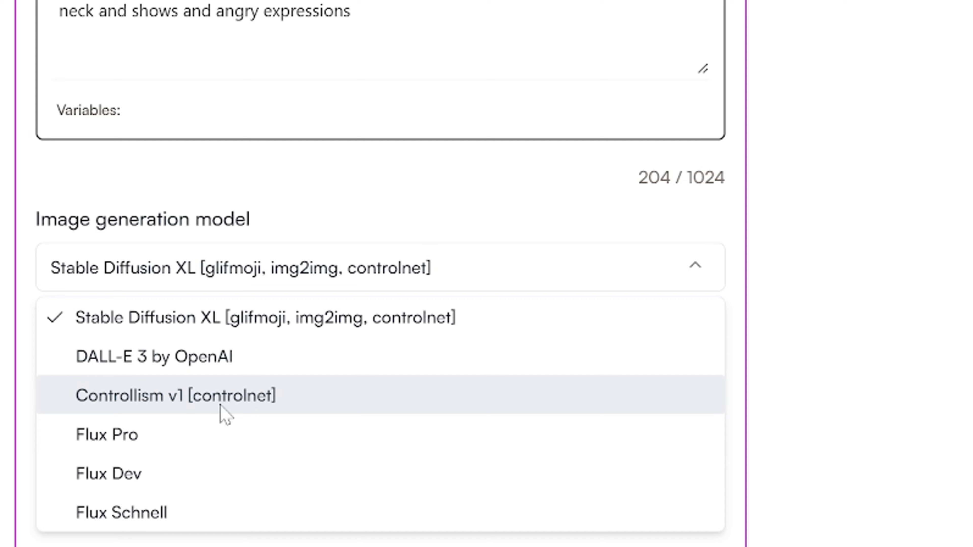
left_click(107, 434)
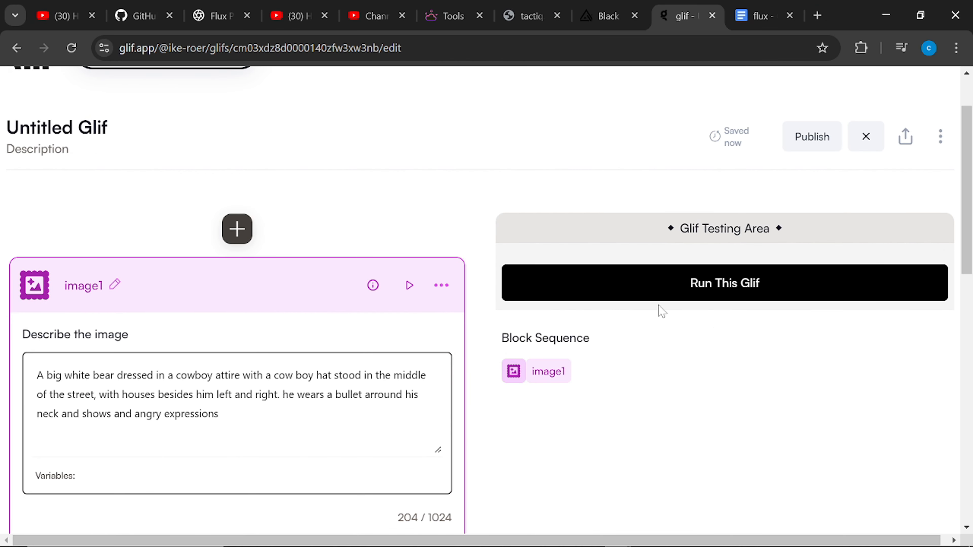
left_click(724, 283)
type("blu")
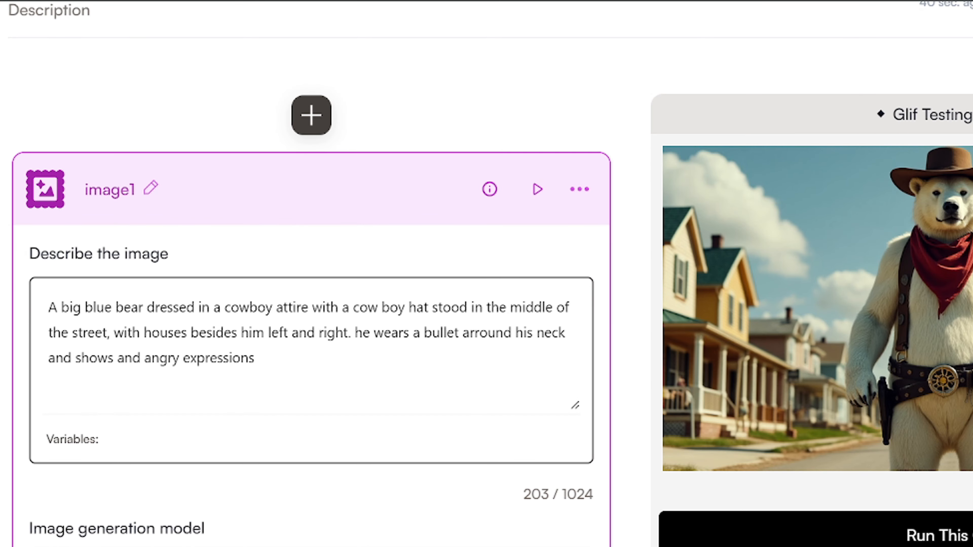
Rerun with the bear changed to dark blue and view the resulting blue cowboy bear
left_click(83, 307)
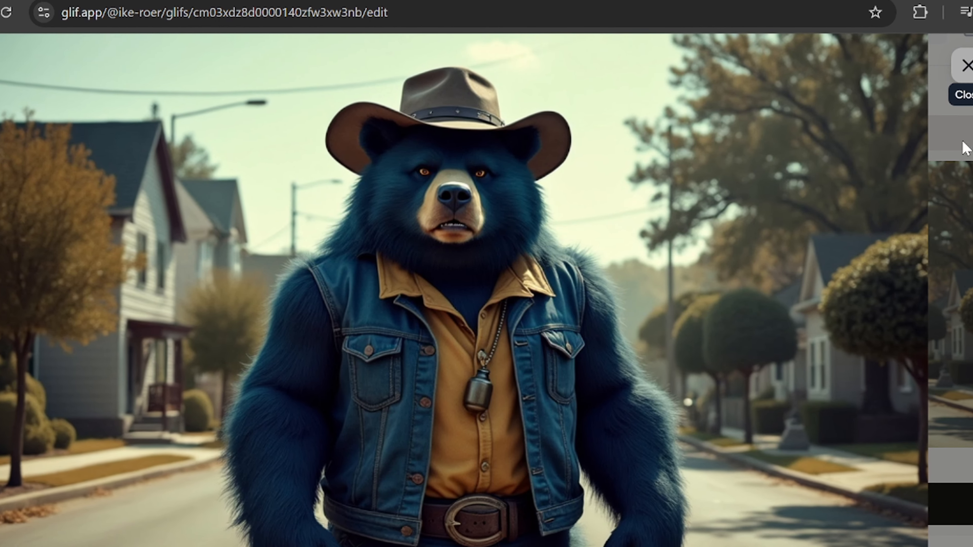
left_click(965, 65)
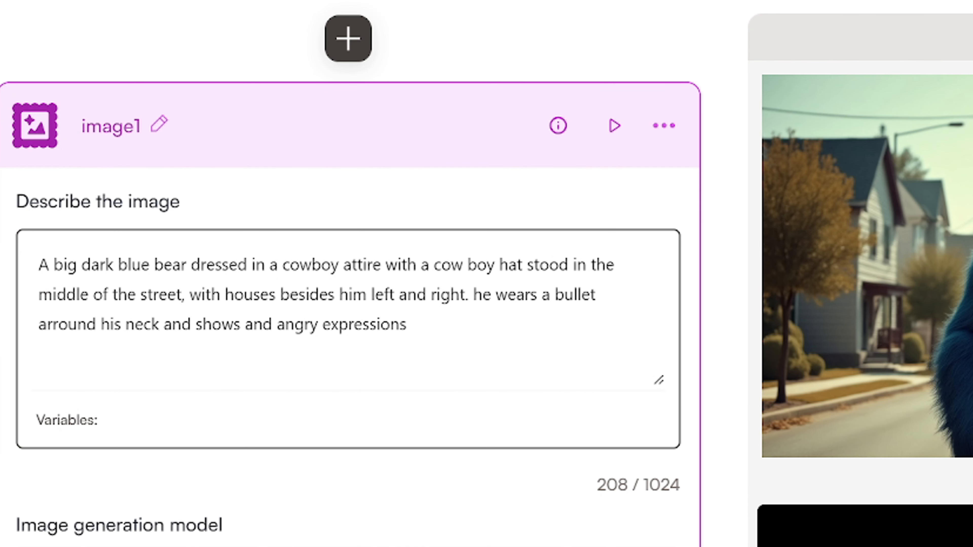
Replace the word 'bear' with 'lion' in the dark blue cowboy description
left_click_drag(81, 265, 149, 265)
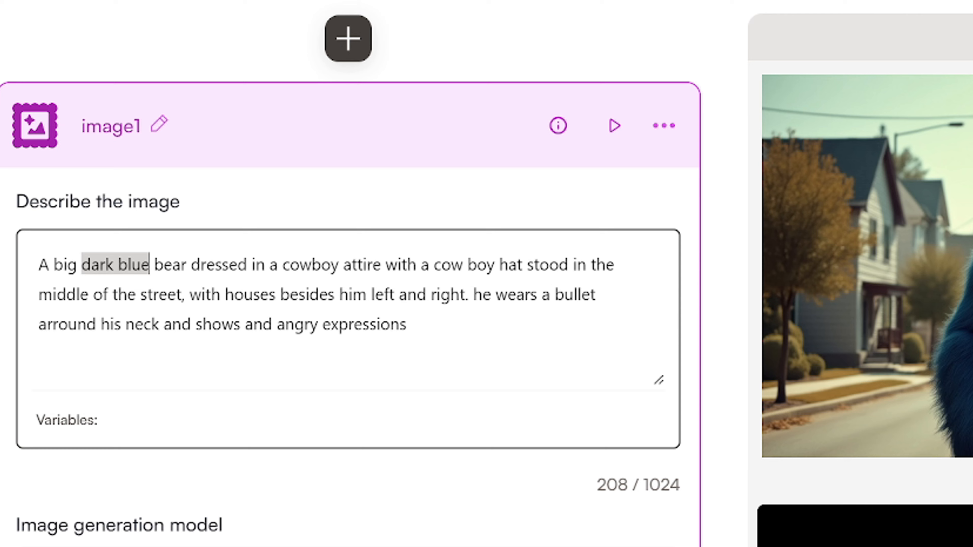
double_click(170, 265)
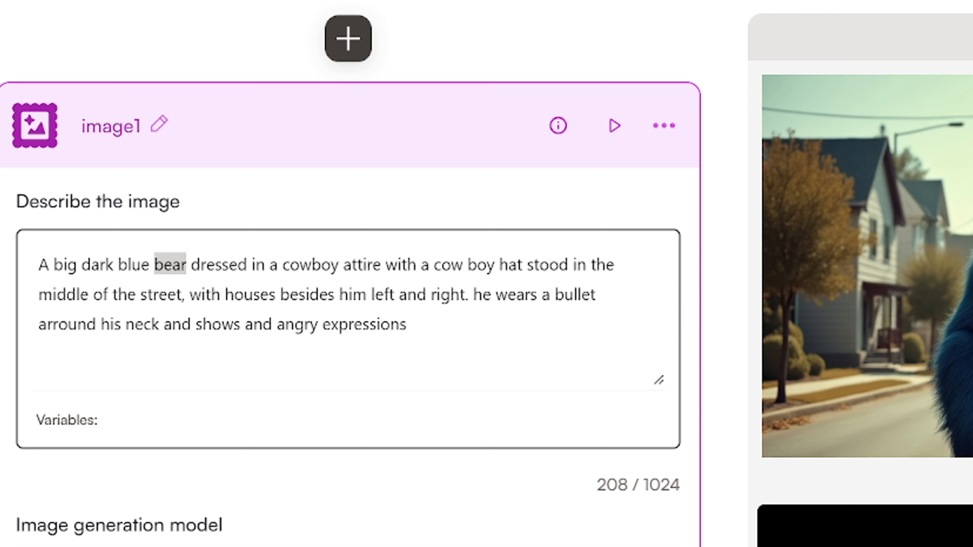
key("Delete")
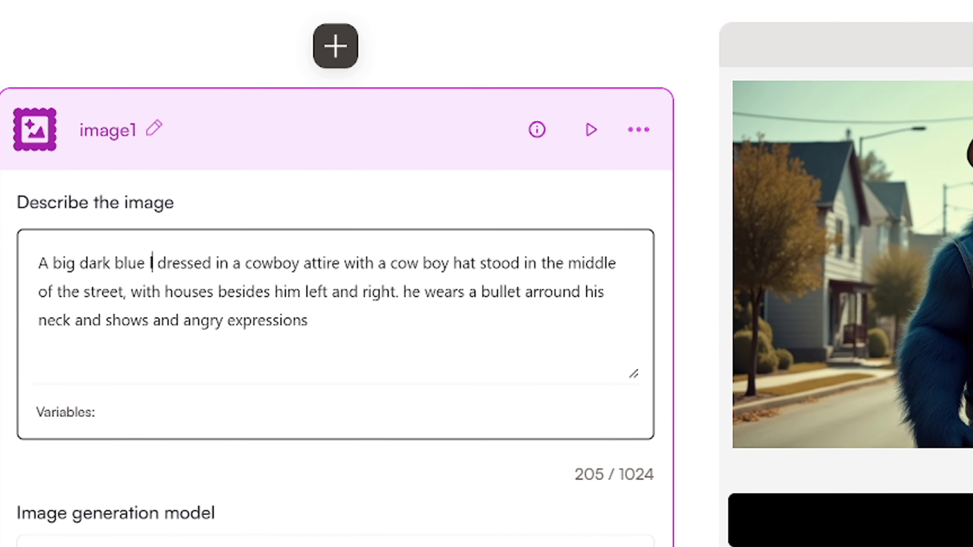
type("lion")
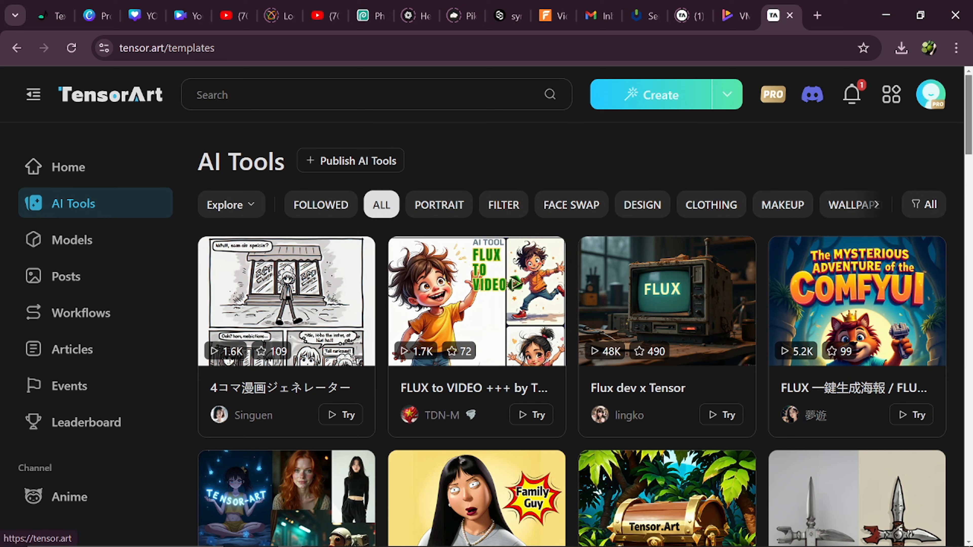
mouse_move(524, 169)
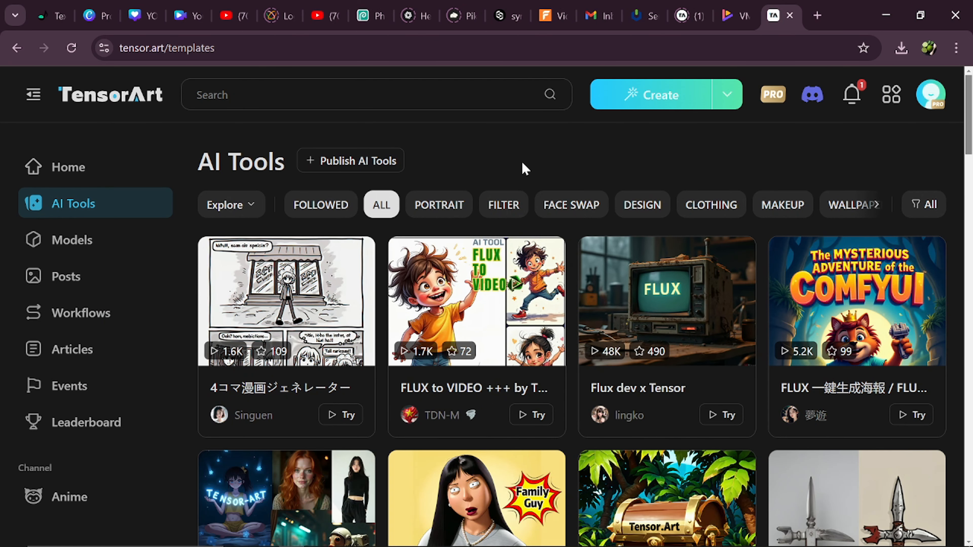
Open TensorArt's Text2Img creation workspace via the Create button
left_click(726, 94)
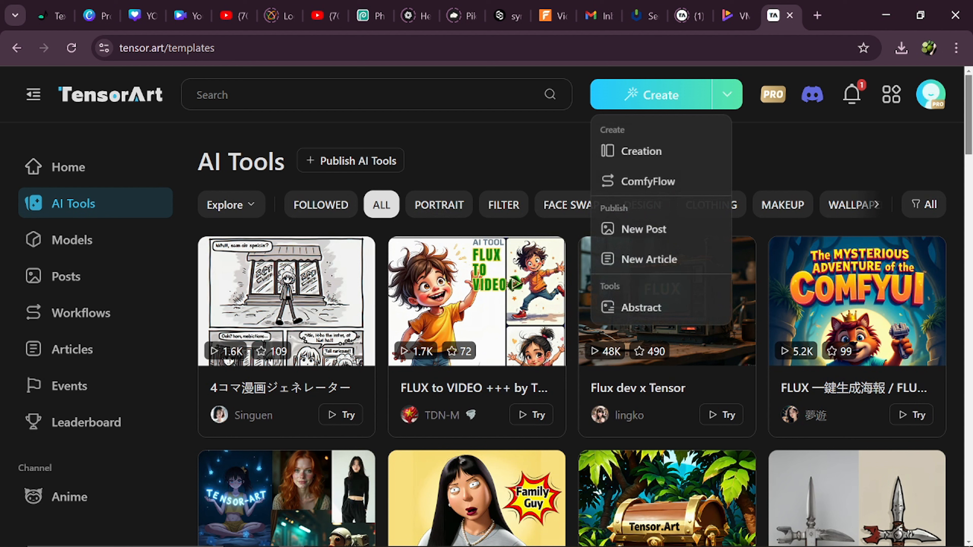
left_click(878, 133)
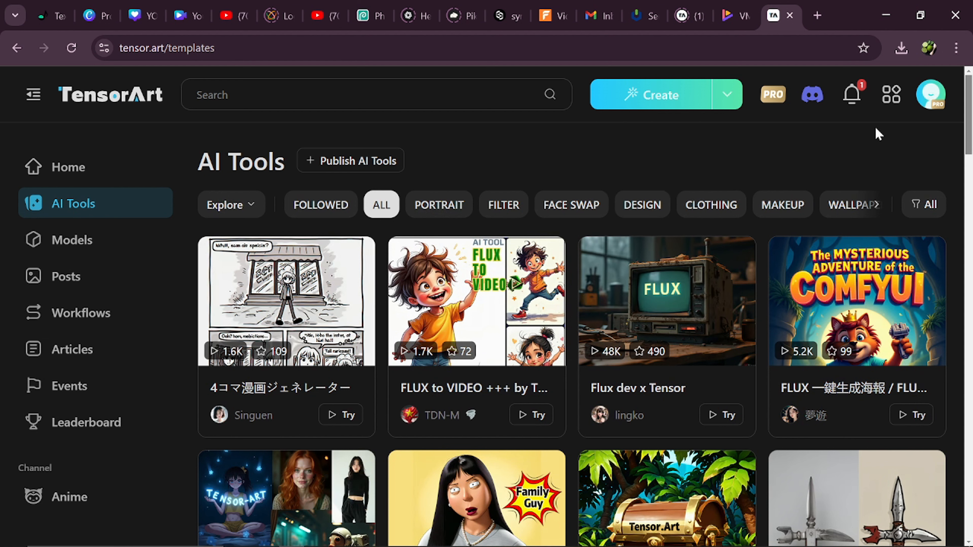
left_click(652, 94)
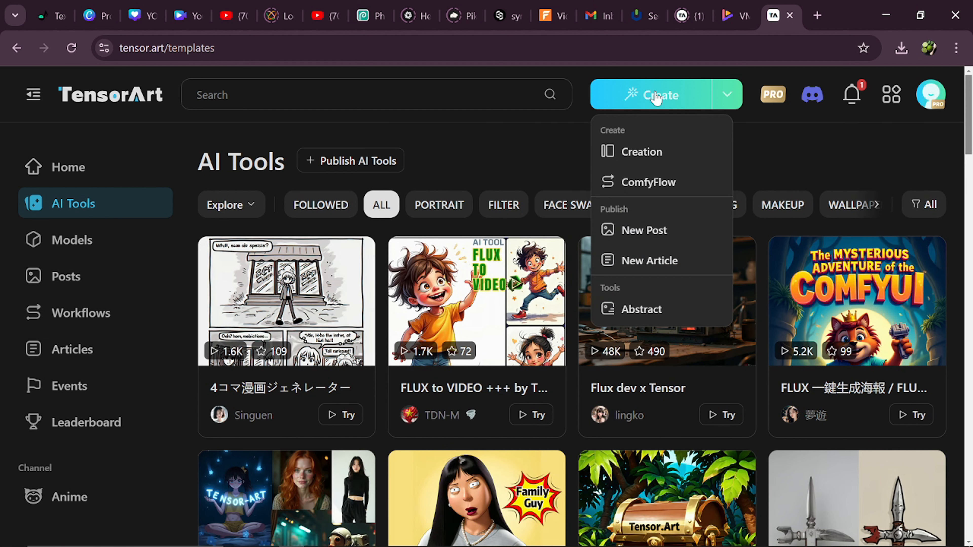
mouse_move(655, 99)
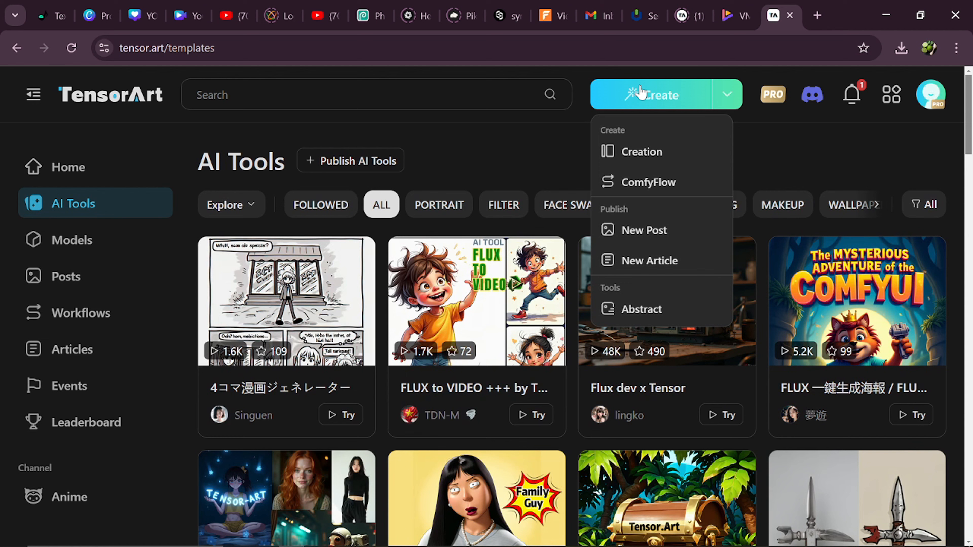
mouse_move(627, 147)
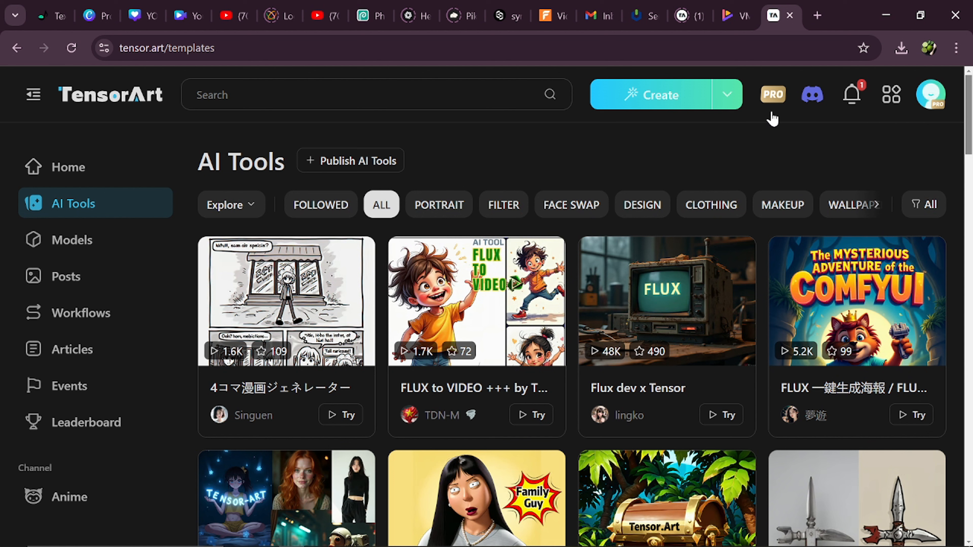
left_click(649, 95)
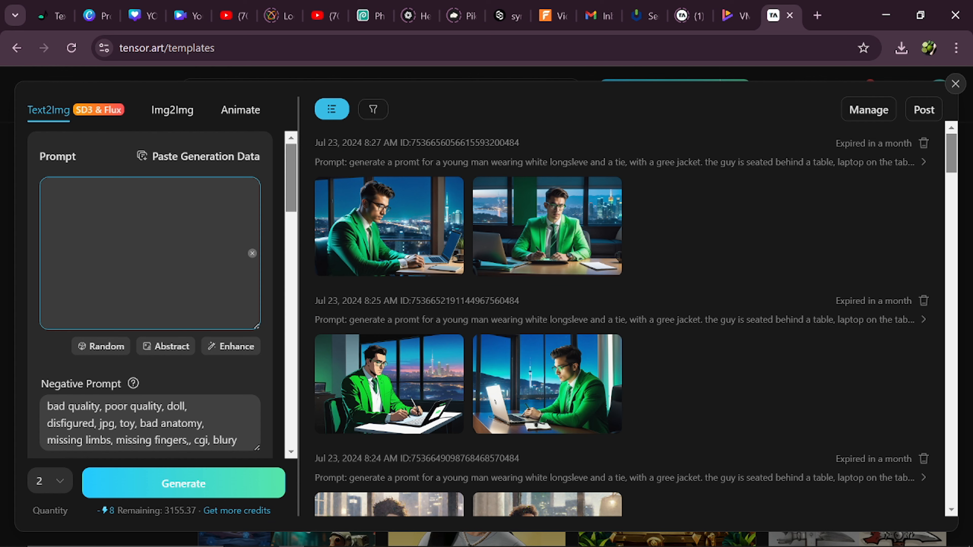
Enter the dark blue cowboy lion prompt and a 'bad quality, poor quality, doll' negative prompt
type("A big dark blue lion dressed in a cowboy attire with a cow boy hat stood in the middle of the street, with houses besides him left and right. he wears a bullet arround his neck and shows and angry expressions")
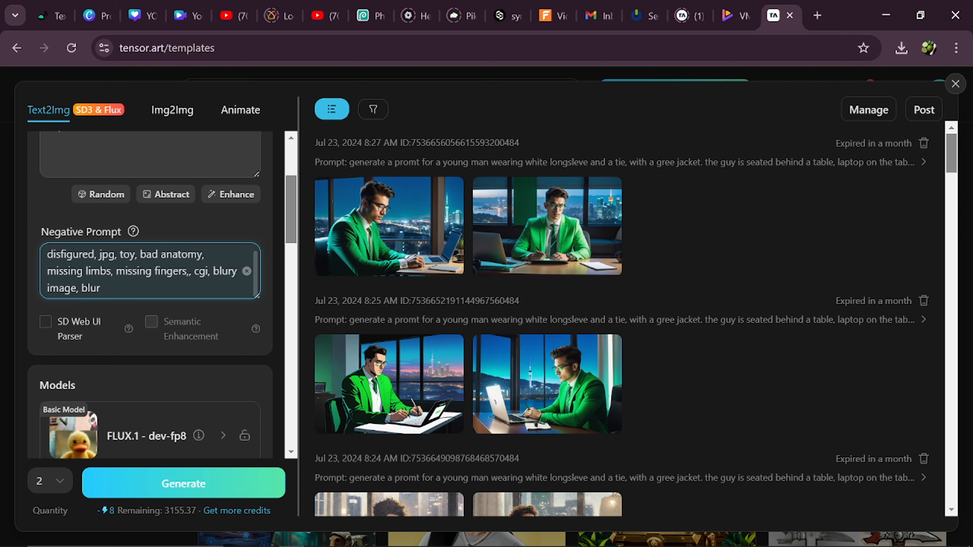
type("bad quality, poor quality, doll,")
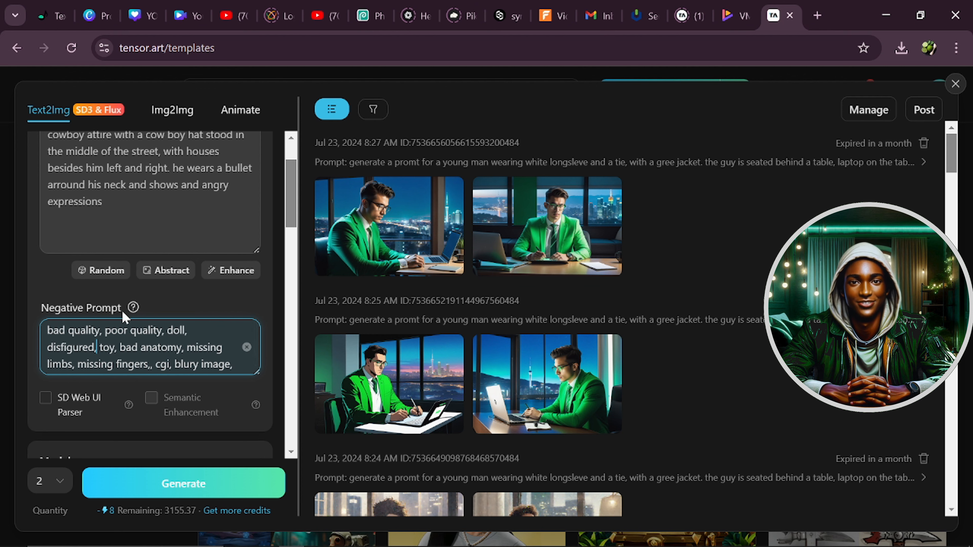
scroll("down", 3)
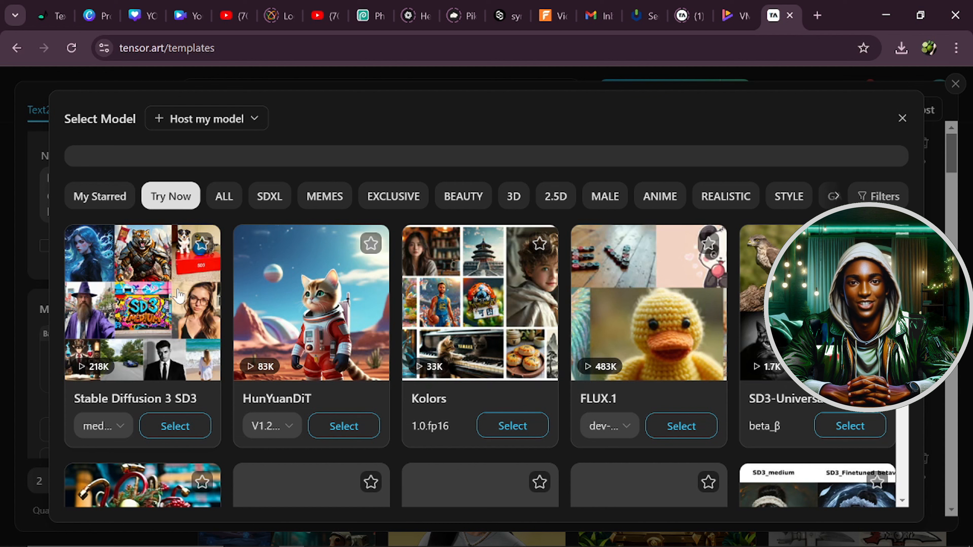
mouse_move(304, 382)
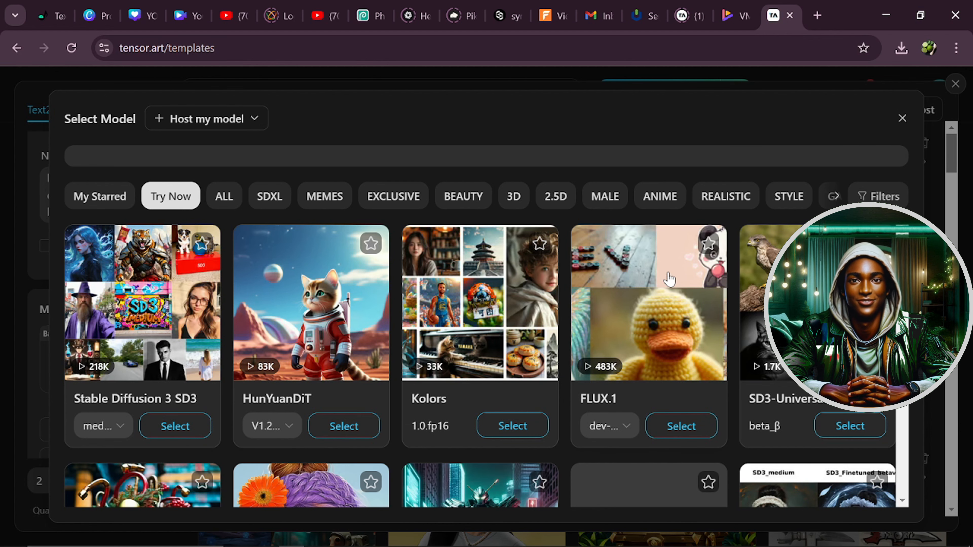
Keep the FLUX.1 dev-fp8 model, review upscale settings and generate the cowboy lion images
left_click(901, 118)
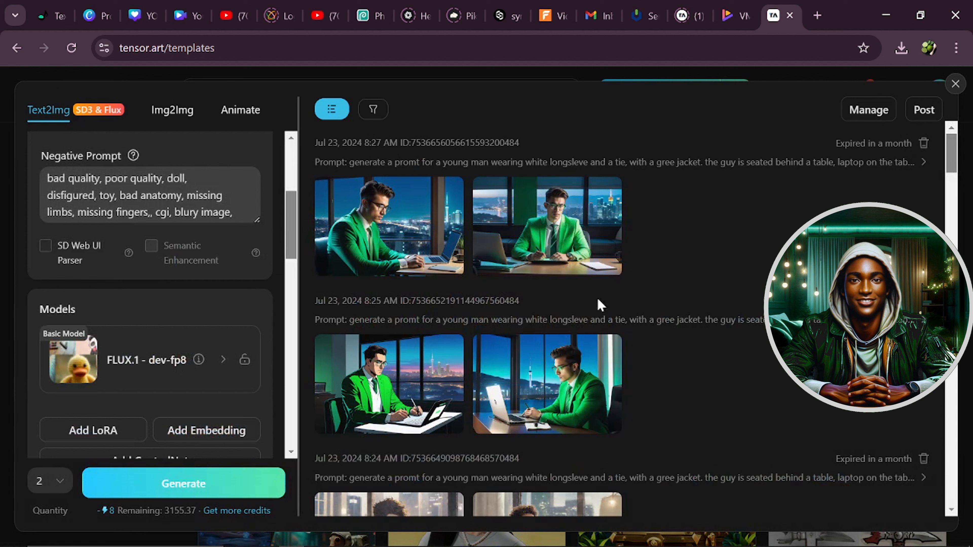
scroll("down", 3)
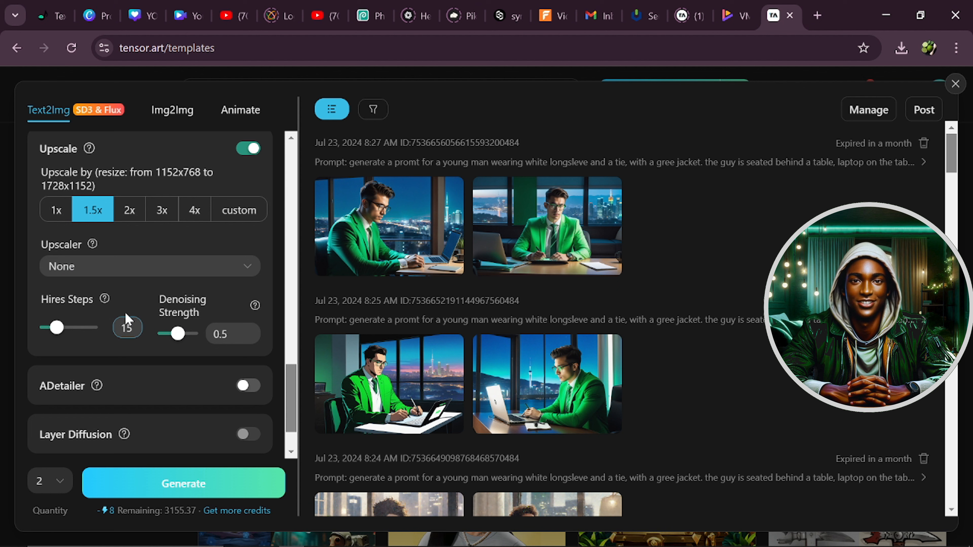
scroll("down", 3)
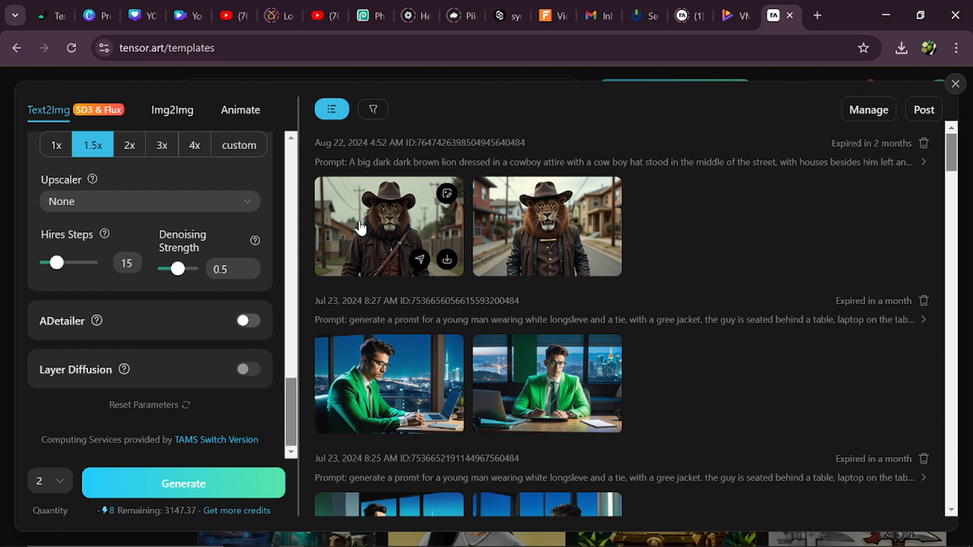
left_click(389, 226)
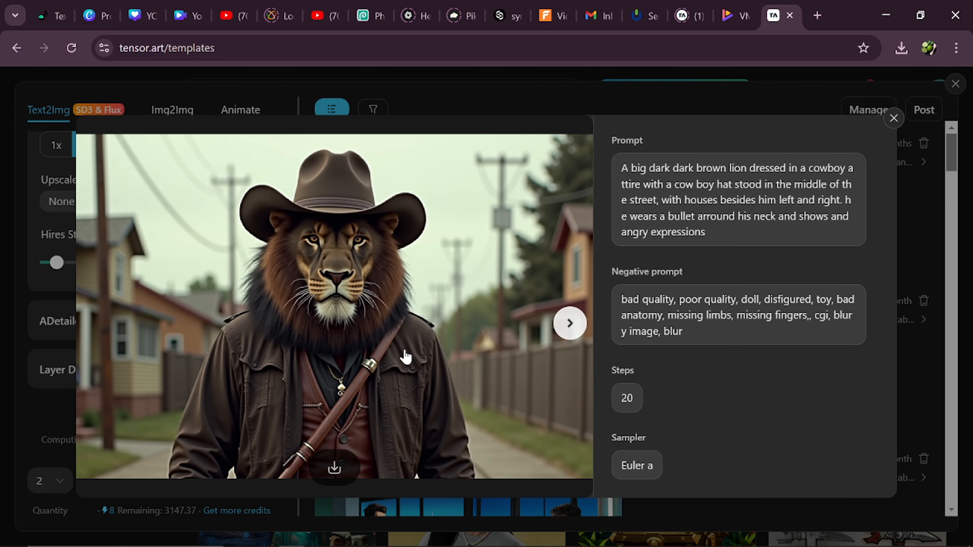
left_click(569, 323)
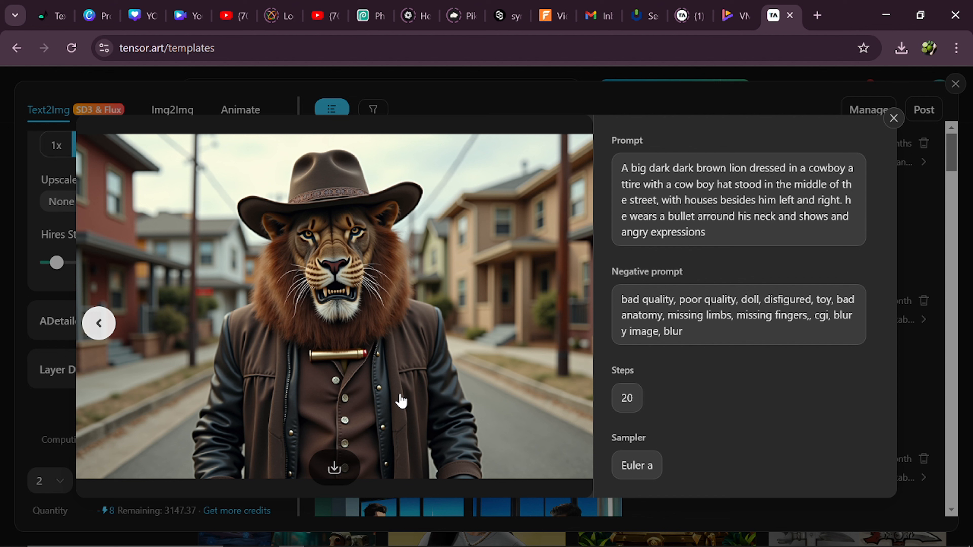
mouse_move(412, 304)
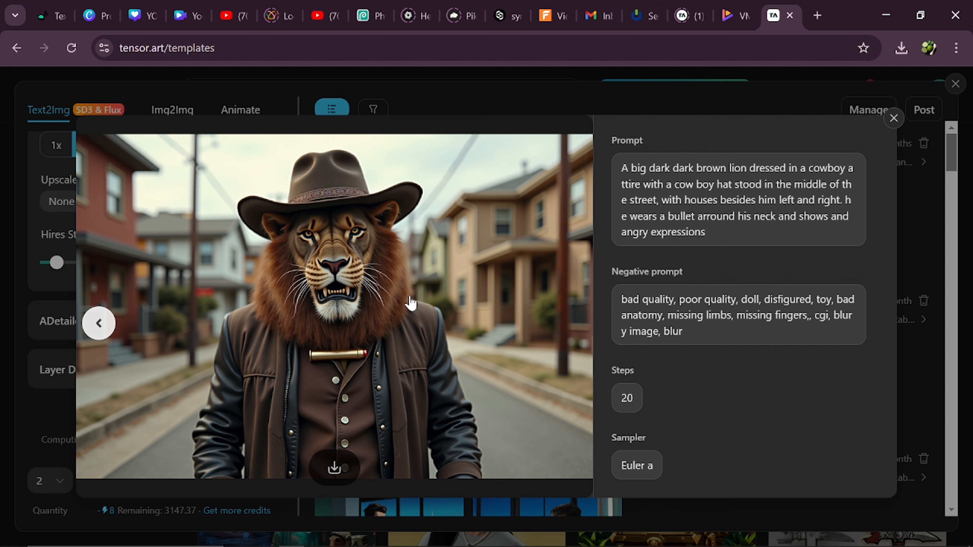
mouse_move(443, 339)
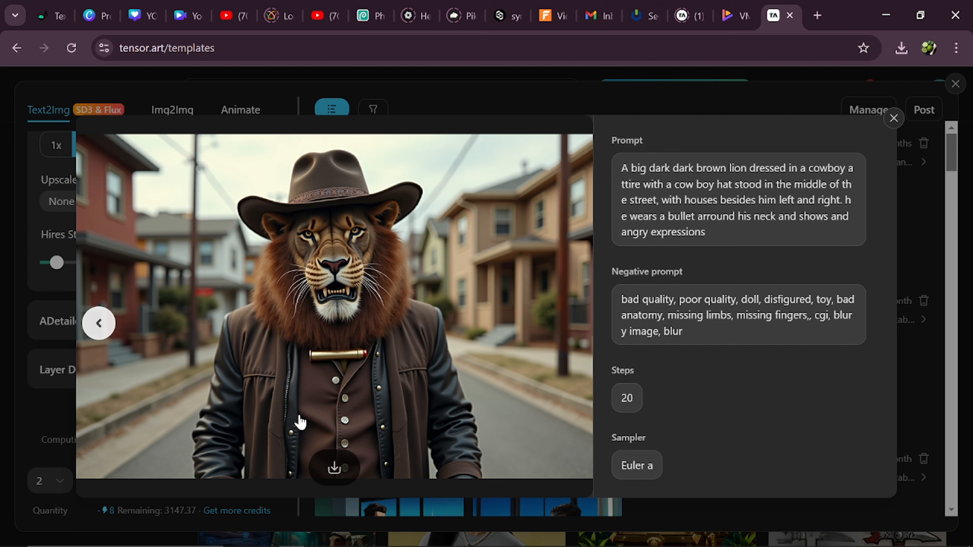
mouse_move(420, 265)
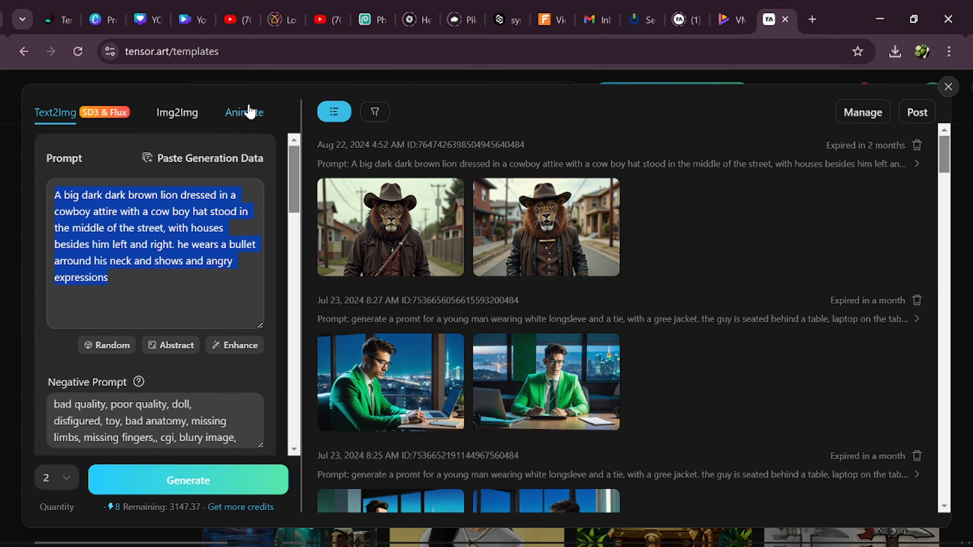
Generate a photorealistic painting of a long-haired dark-skinned woman running on the highway
type("Generate the im")
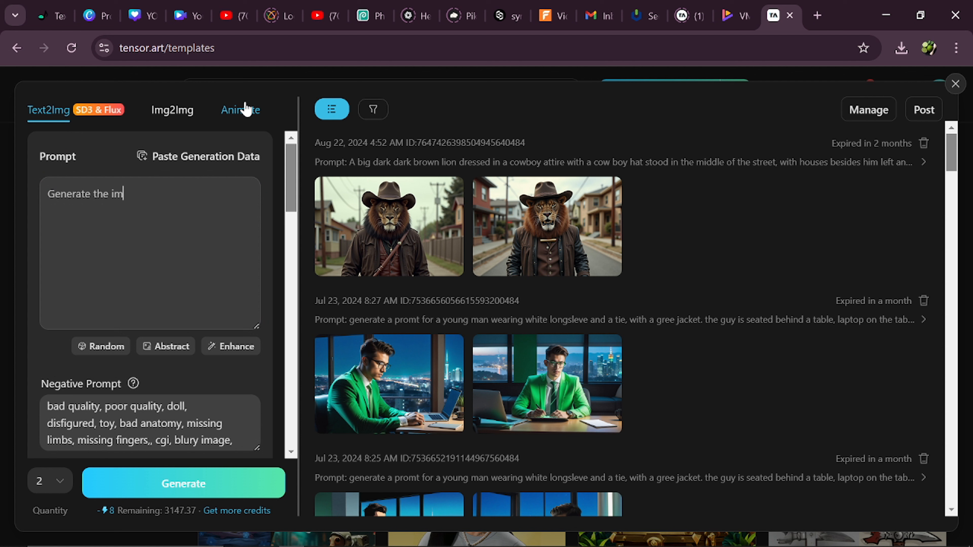
type("age of a woman with long hair, dark skinned and")
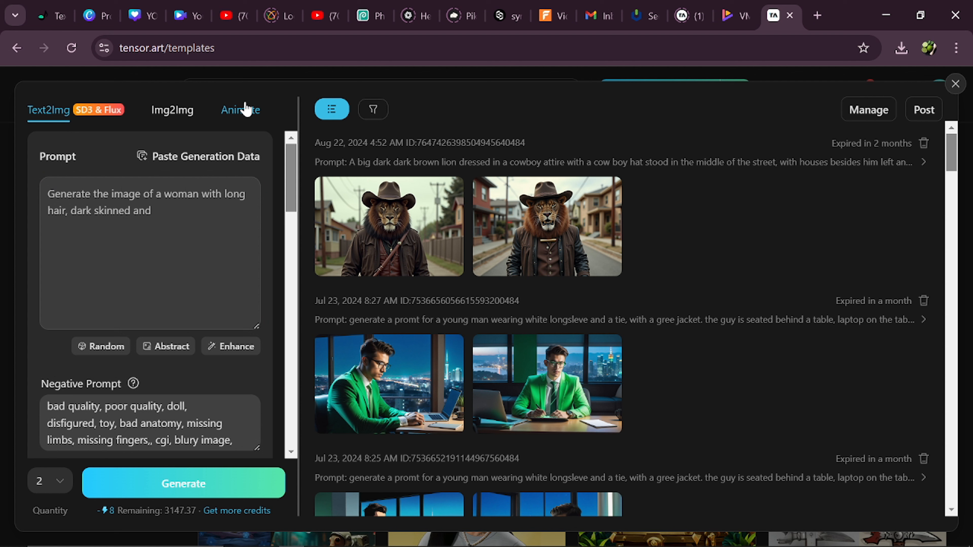
type(", running on the high way.")
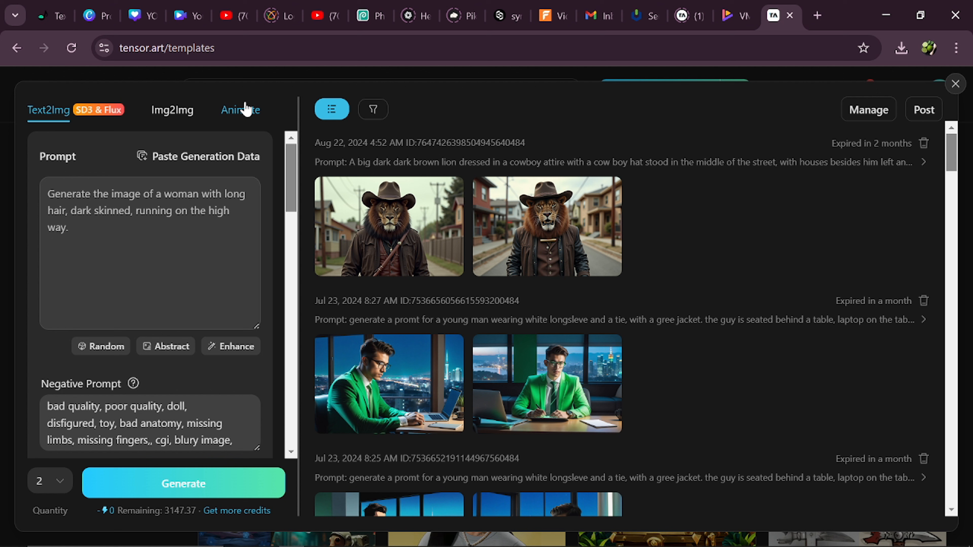
type("A phorealistic")
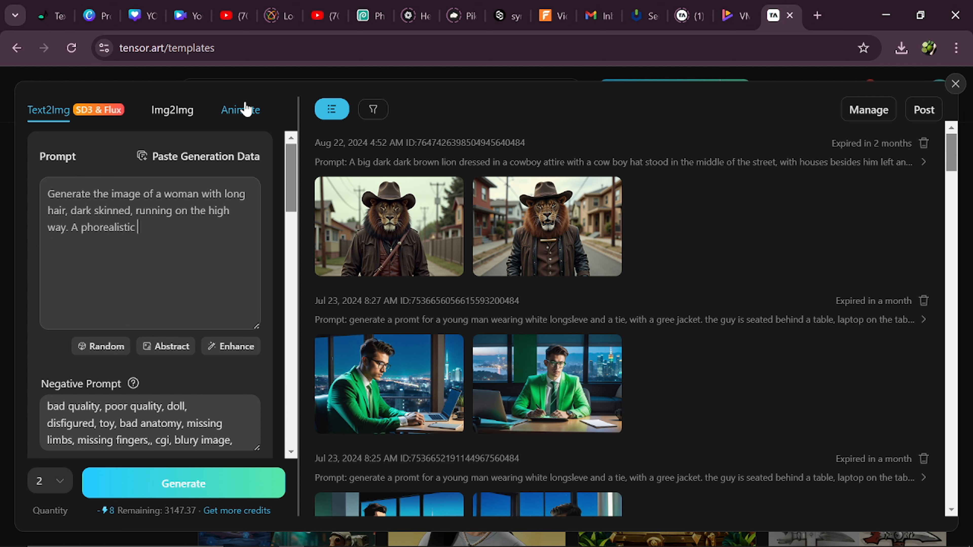
type("painting , rich texture imag")
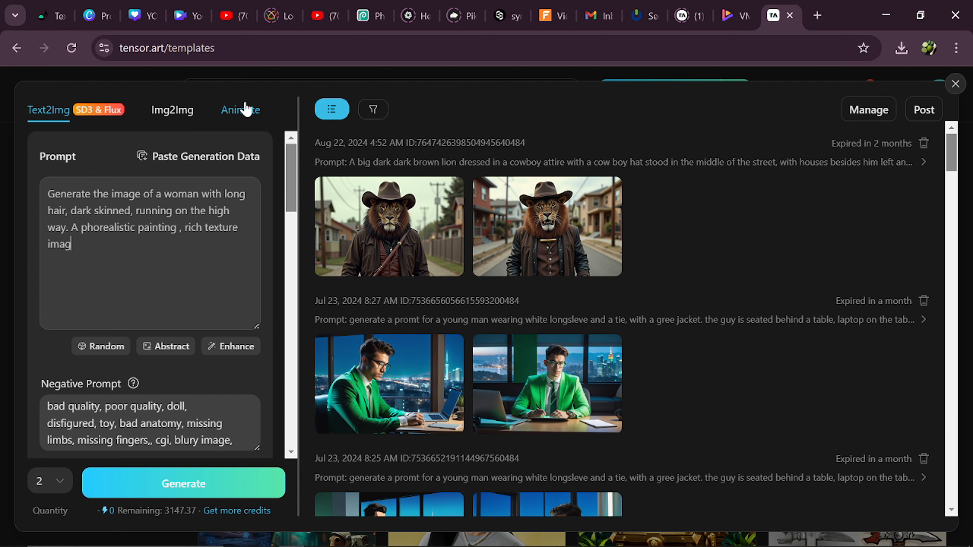
left_click(182, 484)
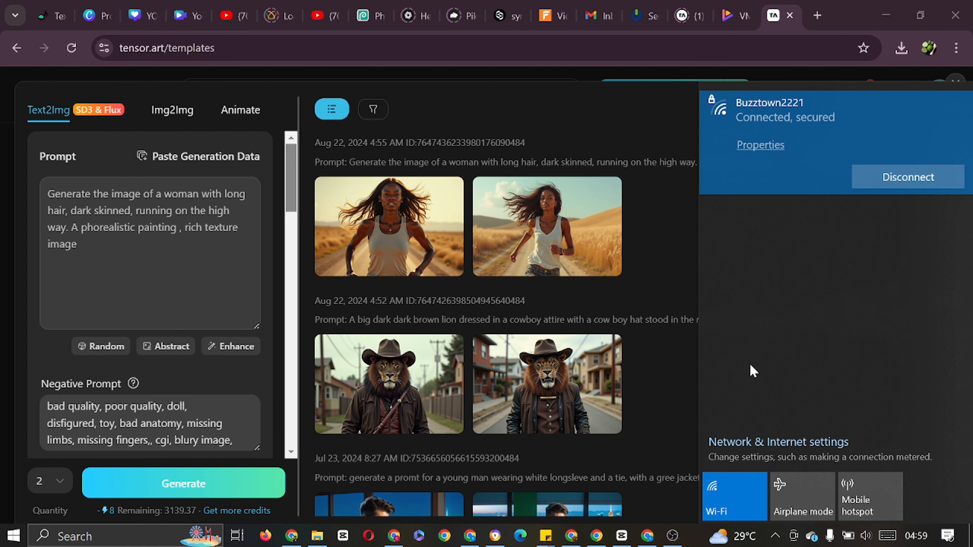
left_click(735, 497)
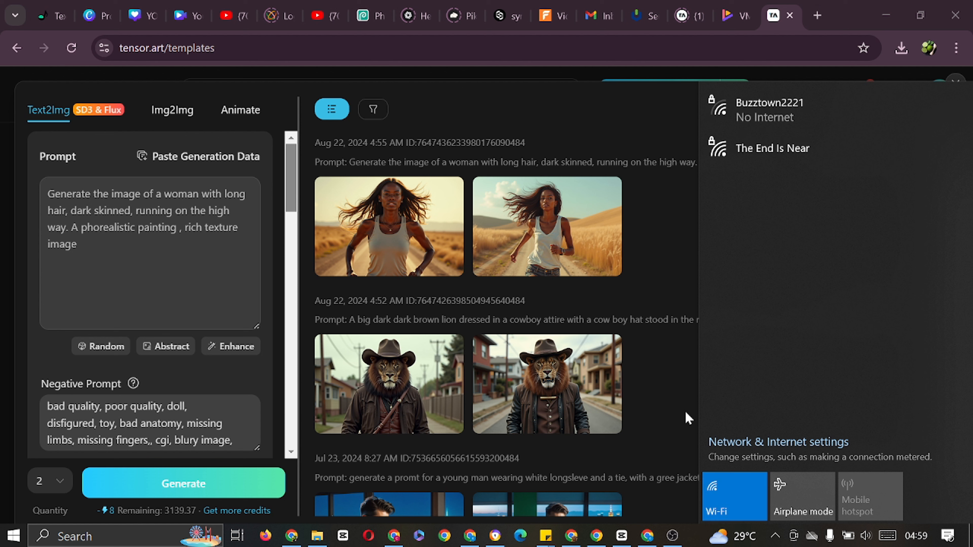
left_click(772, 148)
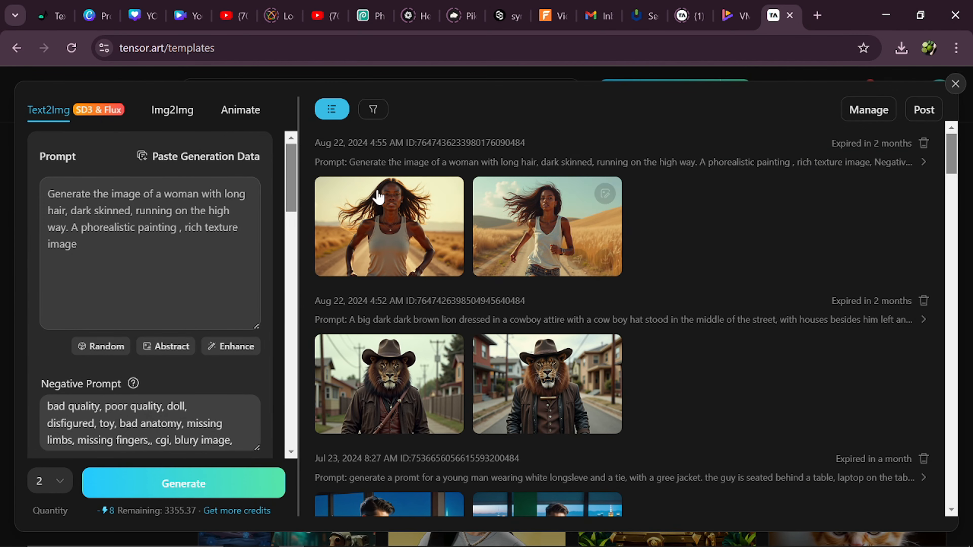
left_click(389, 225)
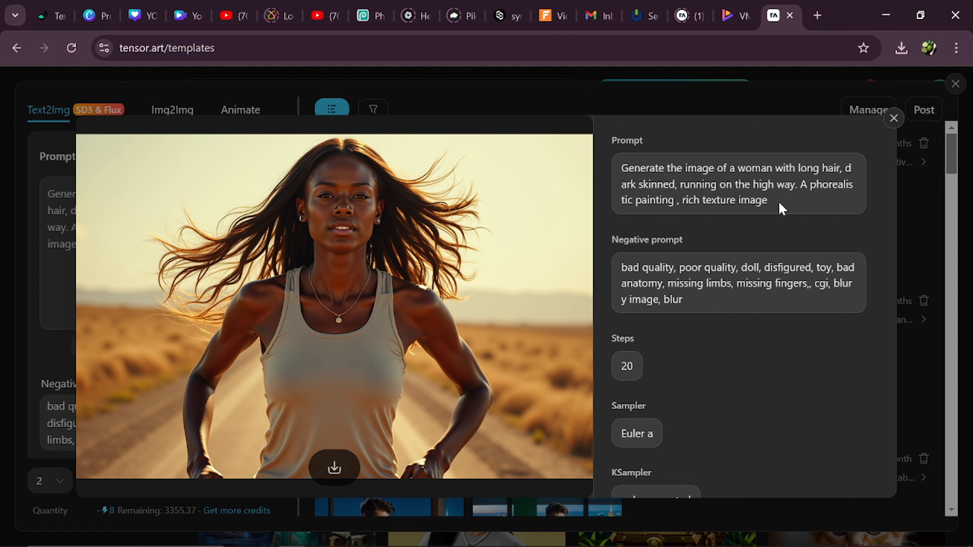
key("ctrl+a")
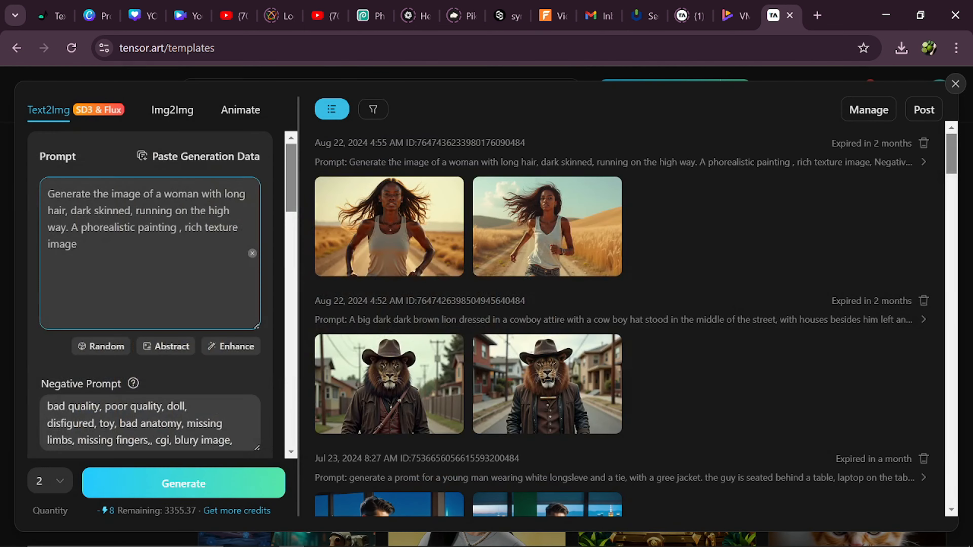
Generate an image of a pharaoh of Egypt with an angry expression in his palace
type("Generate an ima")
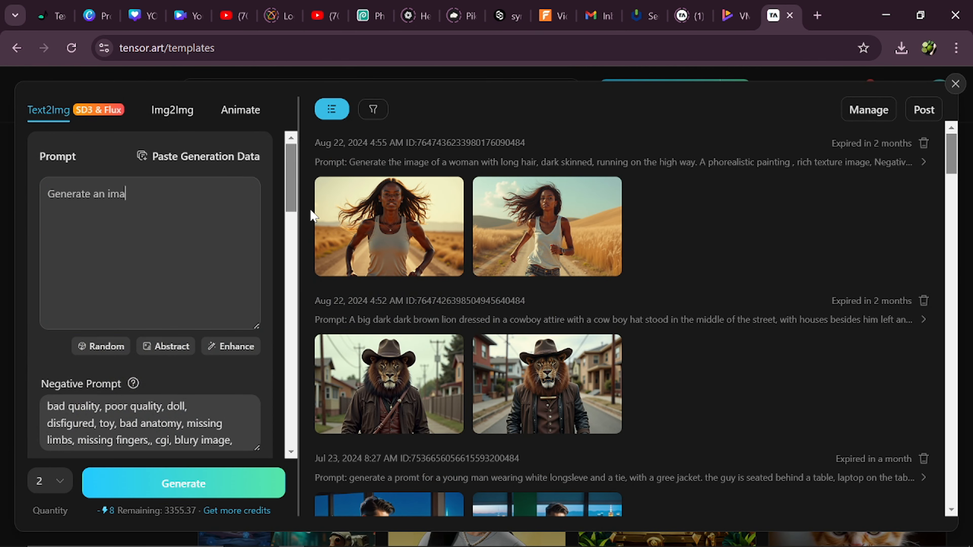
type("ge of pharaoh")
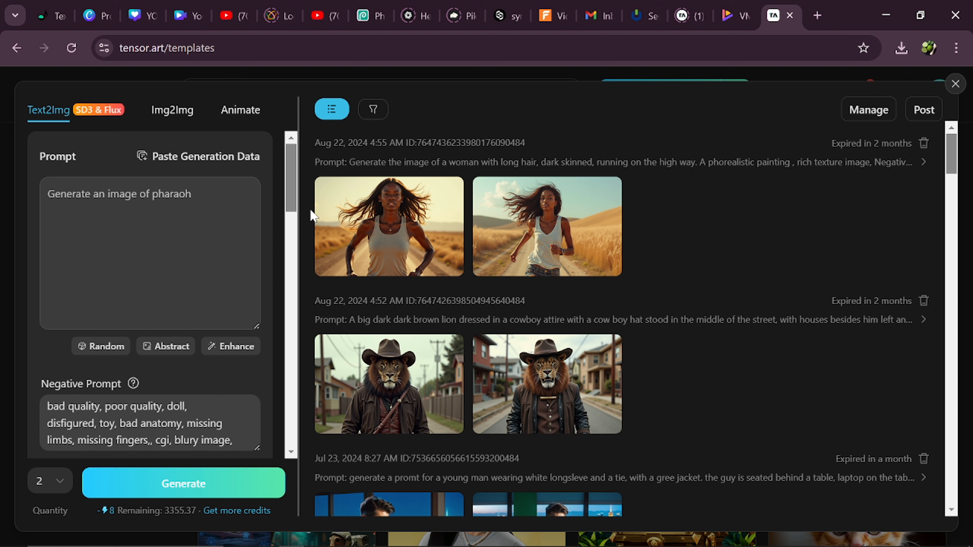
type("of Egypt in an an")
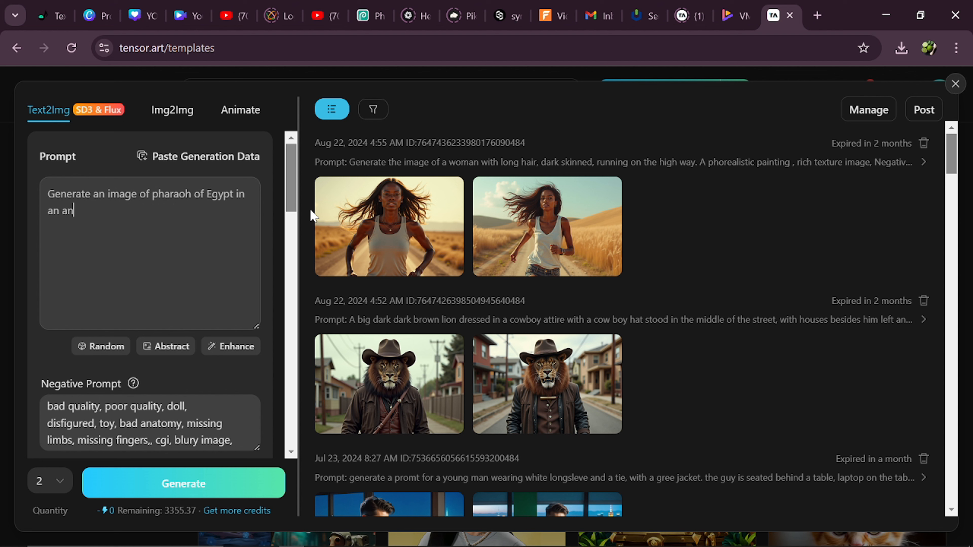
type("with an angry expressioni")
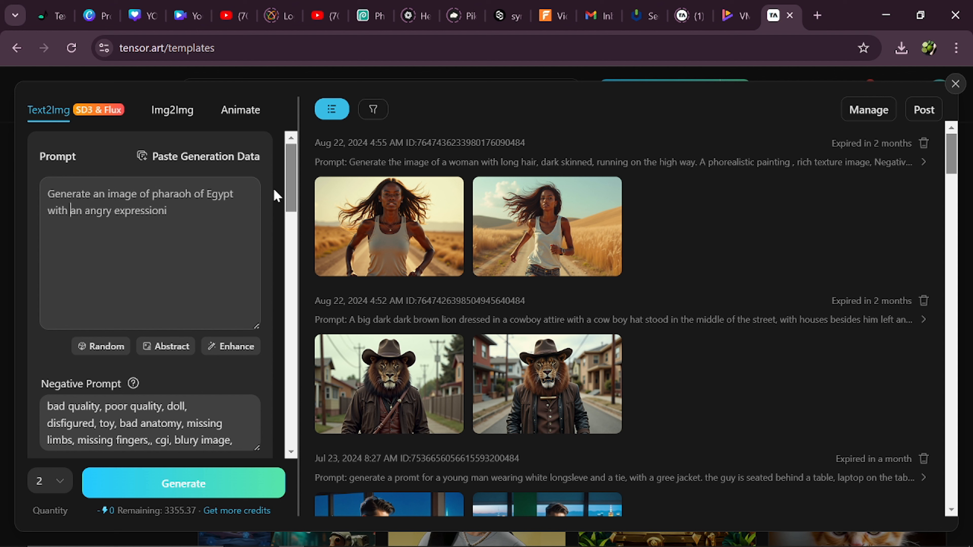
type(", he is")
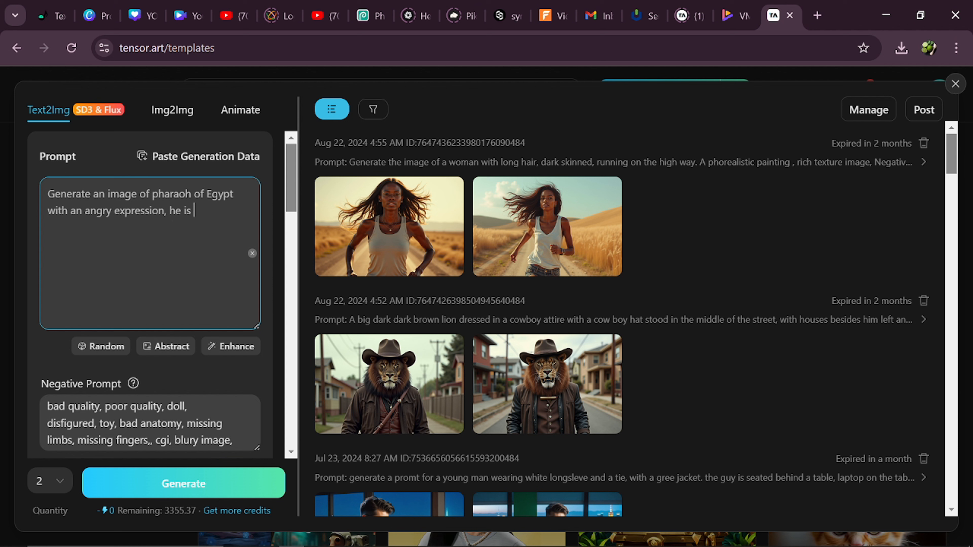
type("in his")
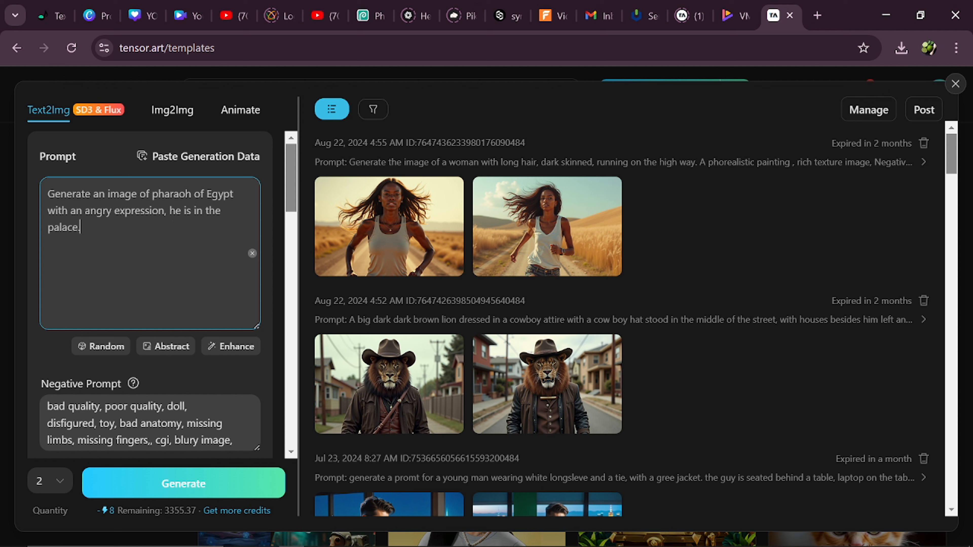
left_click(183, 484)
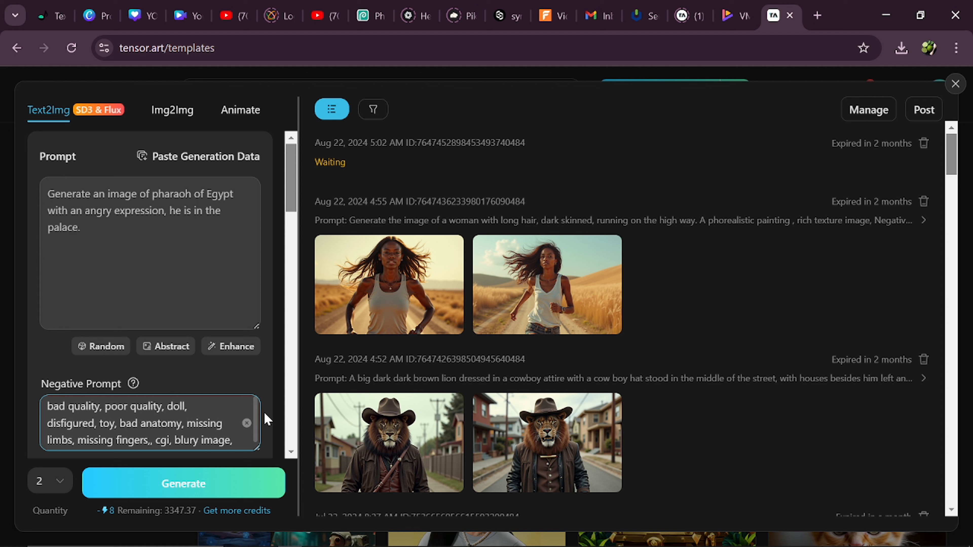
mouse_move(389, 284)
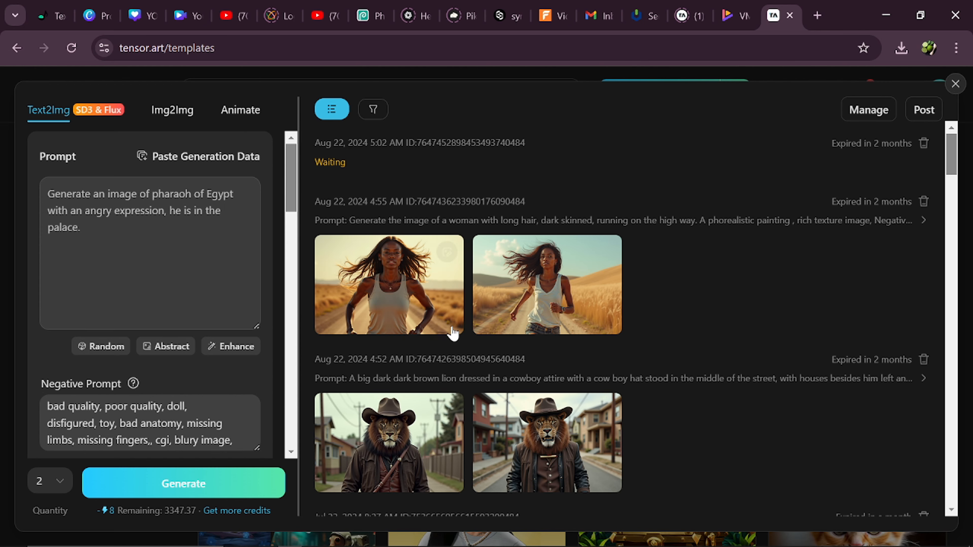
mouse_move(502, 329)
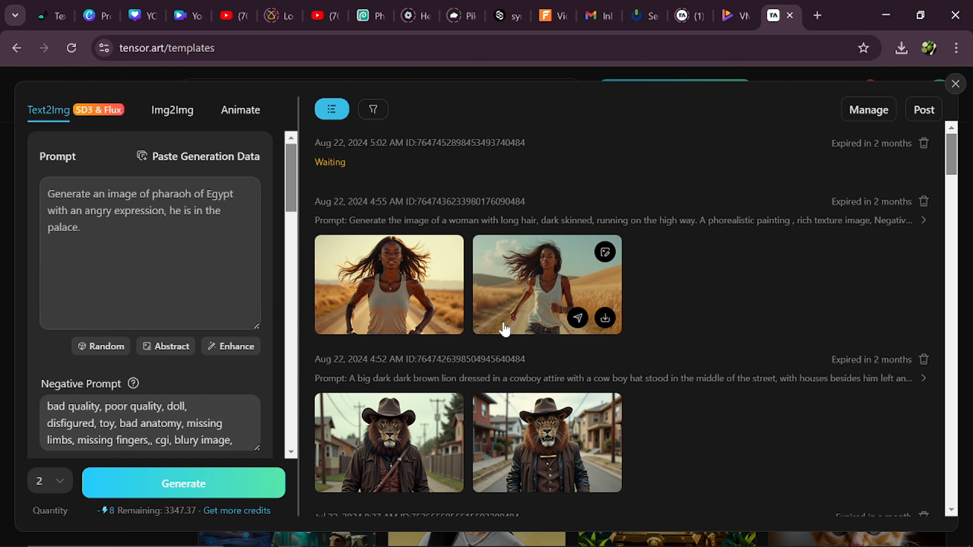
mouse_move(482, 339)
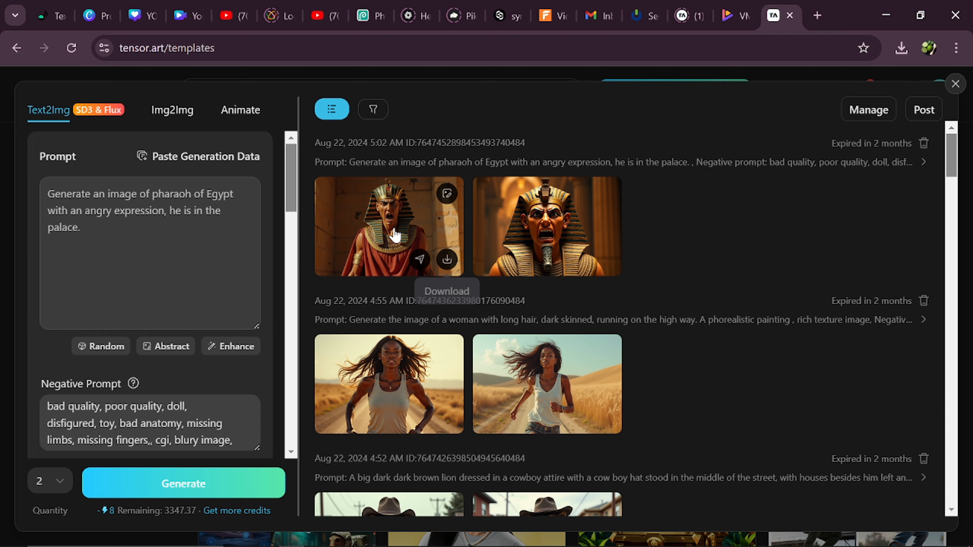
View the first finished angry pharaoh image at full size
left_click(389, 226)
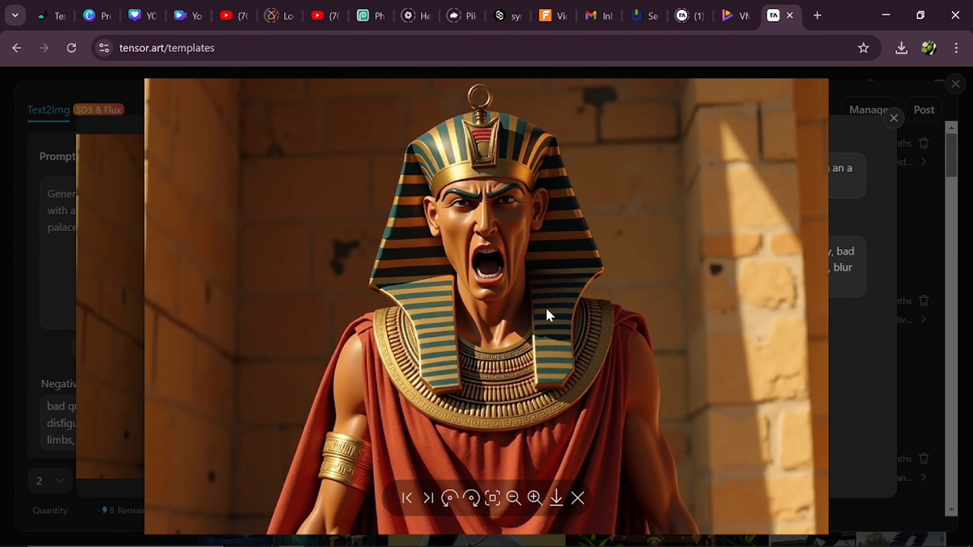
mouse_move(649, 483)
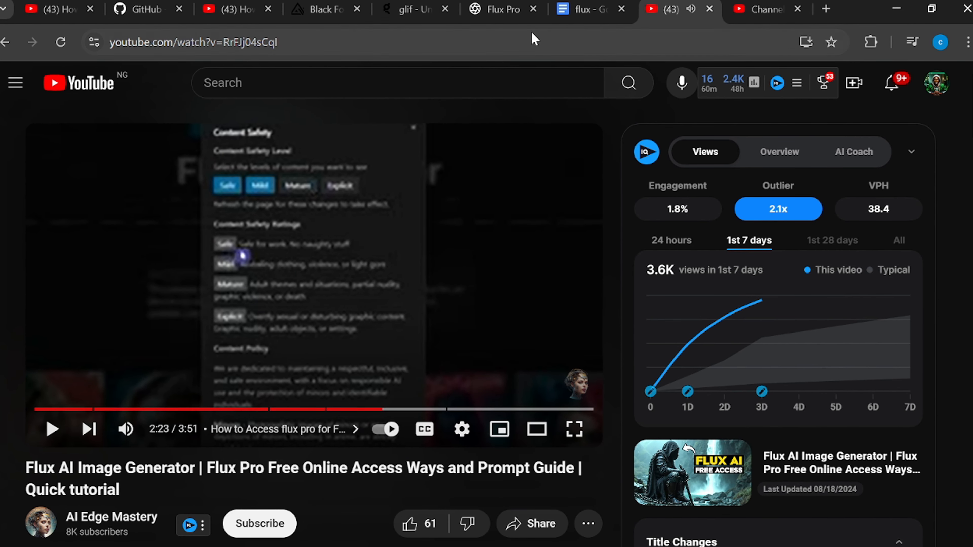
View the prompt and settings of the woman-among-forest-plants portrait in the Flux Pro community feed
left_click(496, 9)
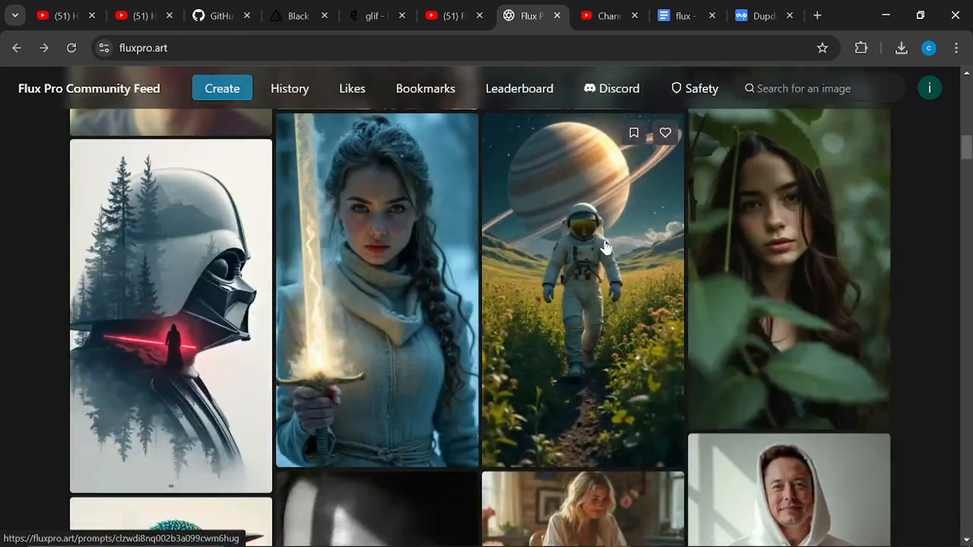
left_click(788, 273)
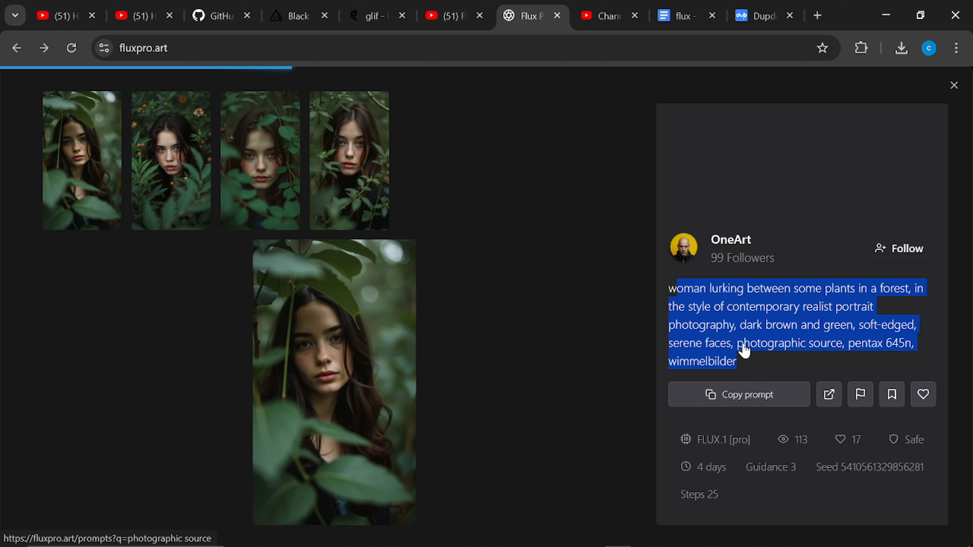